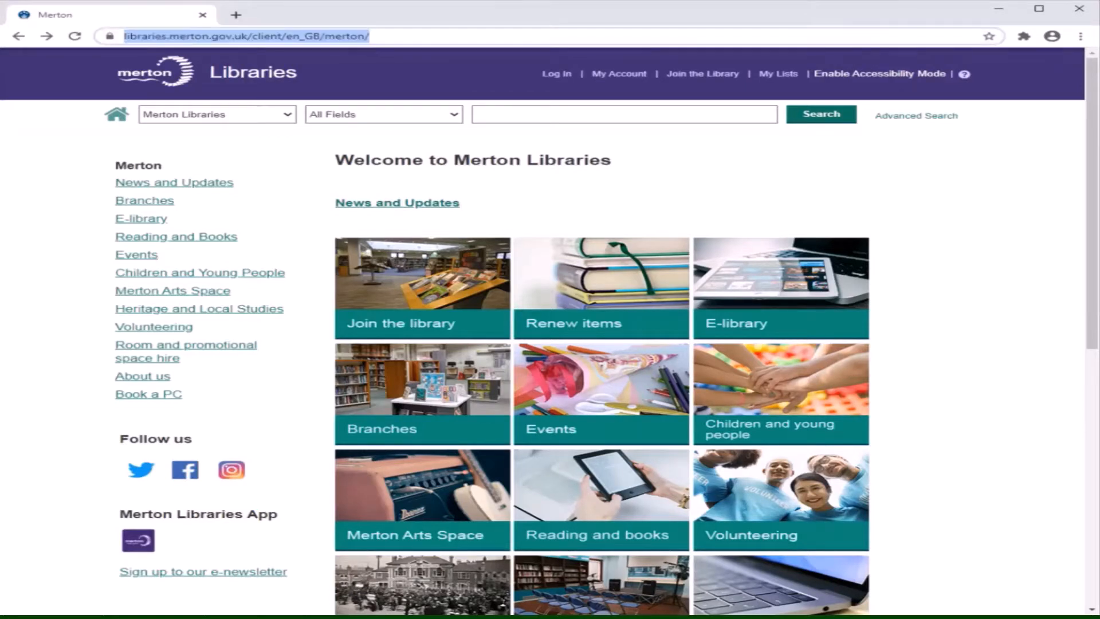
Navigate to the Merton Libraries site and open its E-library section.
{"action": "type", "text": "www"}
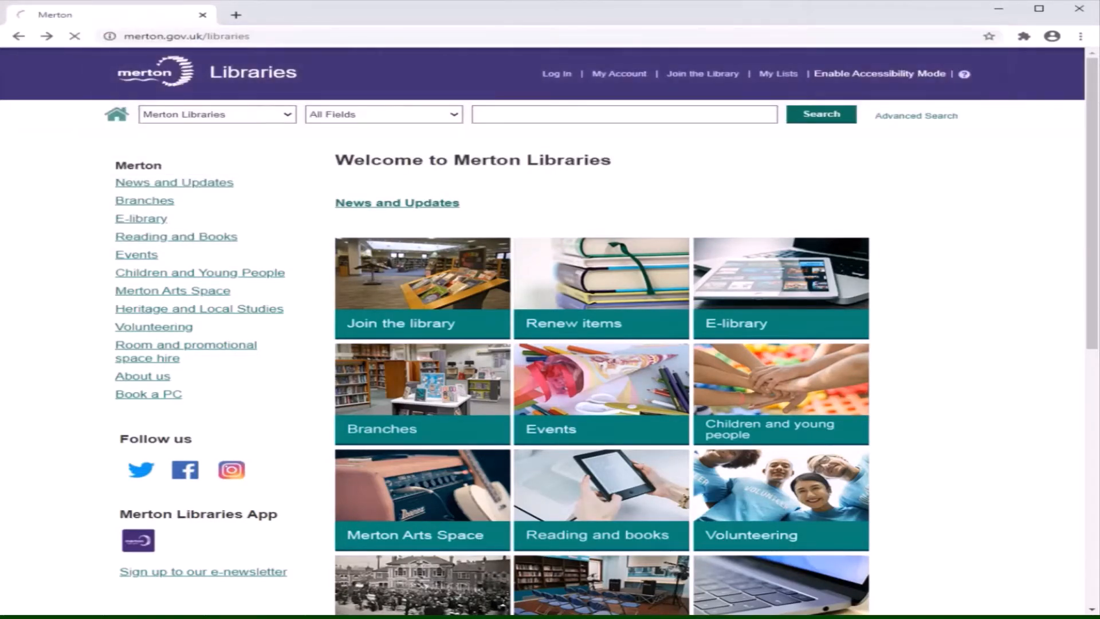
{"action": "left_click", "coordinate": [624, 114]}
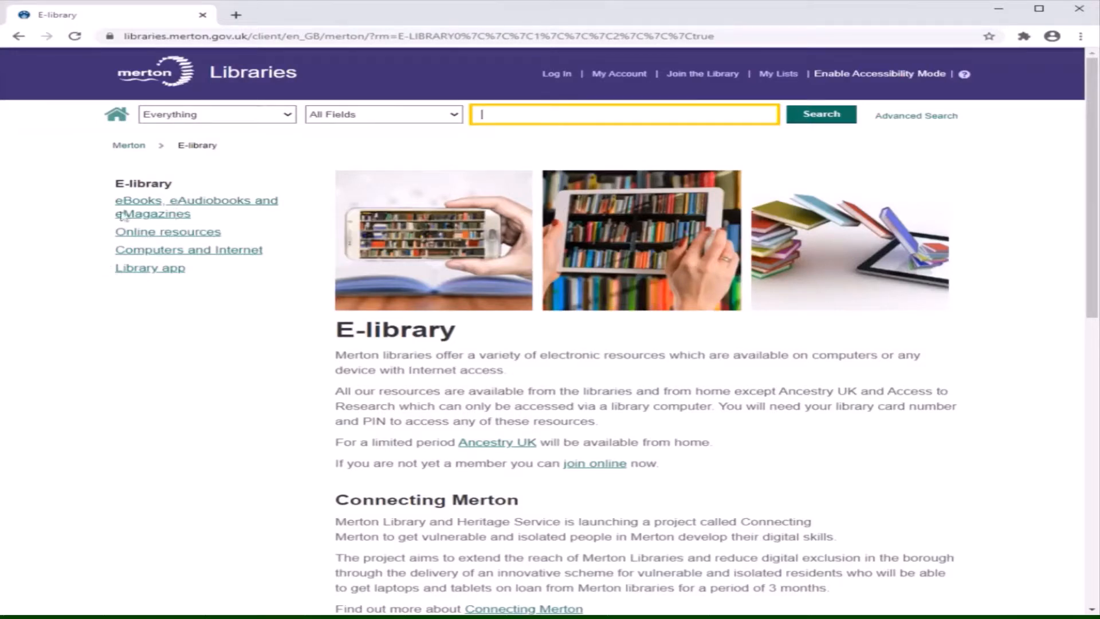
{"action": "mouse_move", "coordinate": [161, 237]}
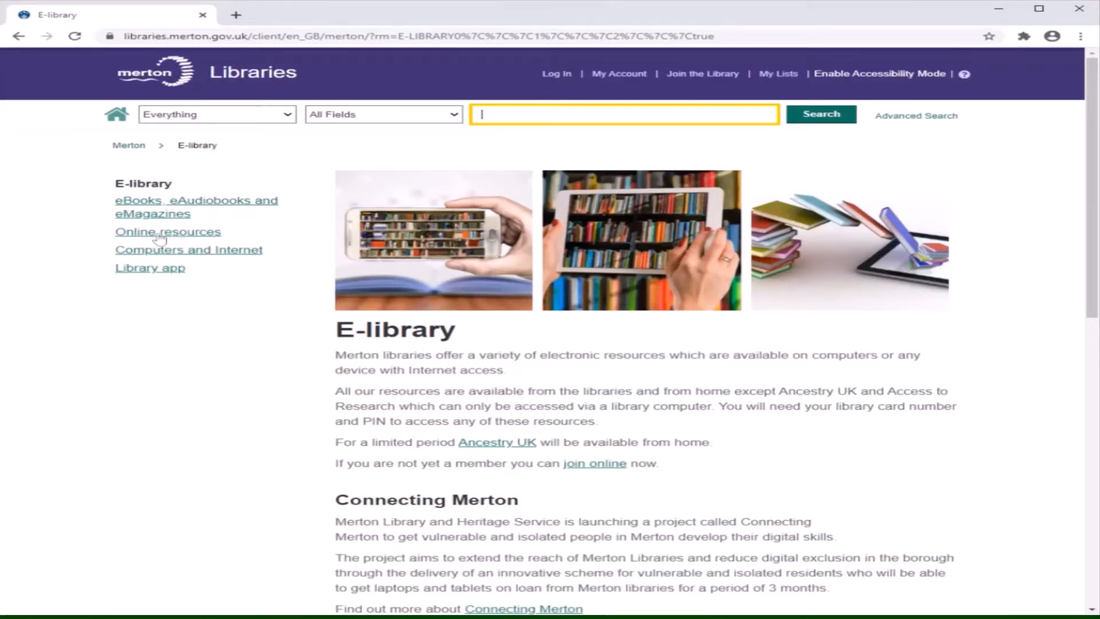
Open the Theory Test Pro information page from the Online resources list.
{"action": "left_click", "coordinate": [167, 232]}
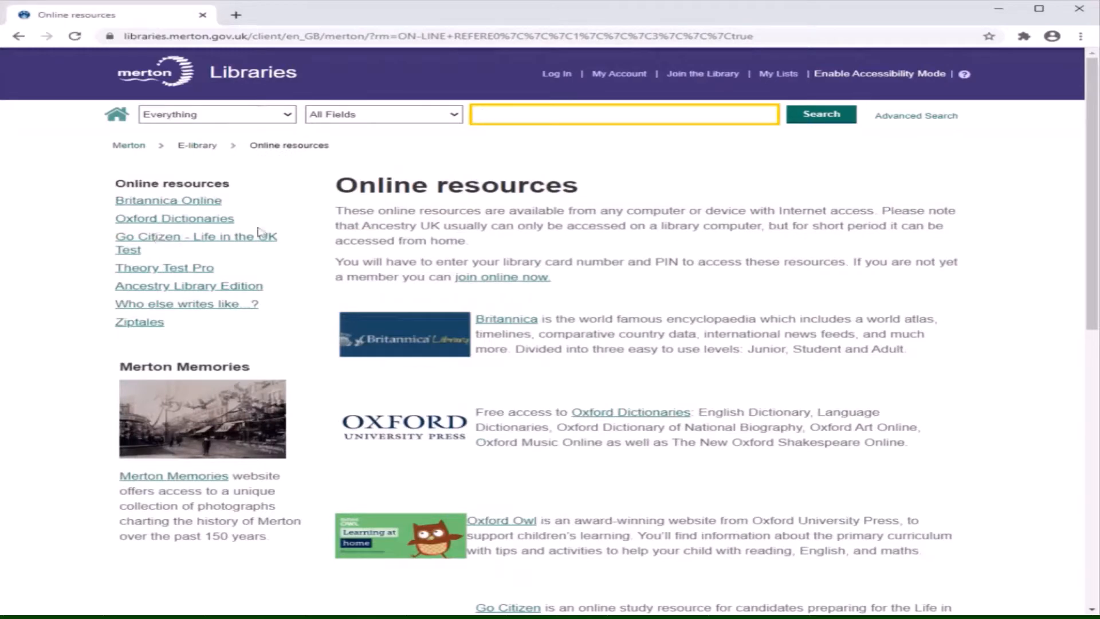
{"action": "scroll", "scroll_direction": "down", "scroll_amount": 3}
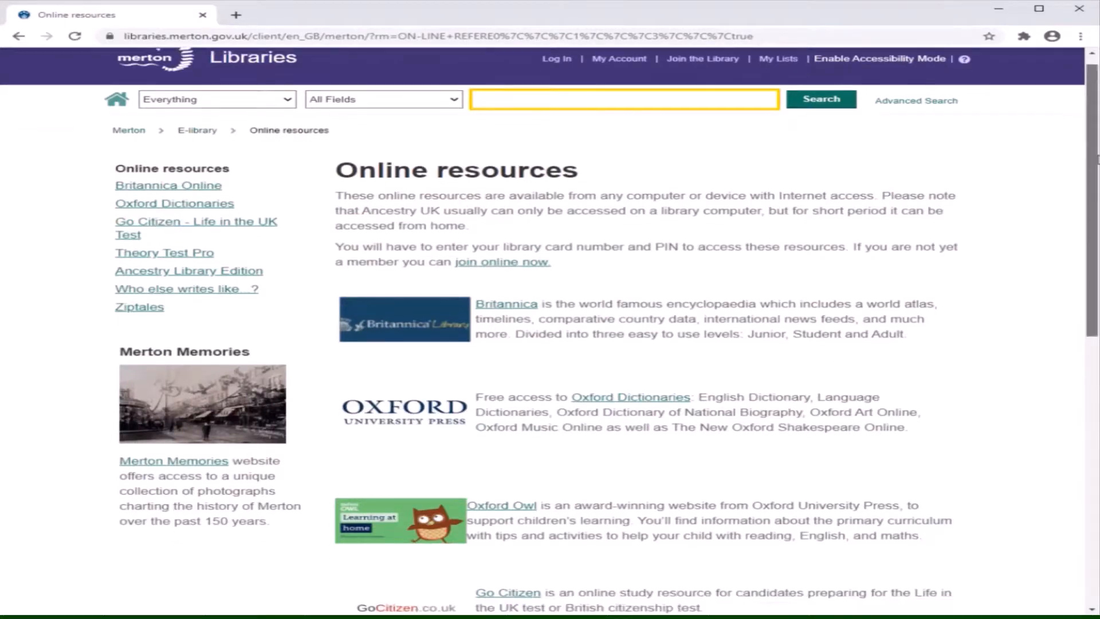
{"action": "scroll", "scroll_direction": "down", "scroll_amount": 3}
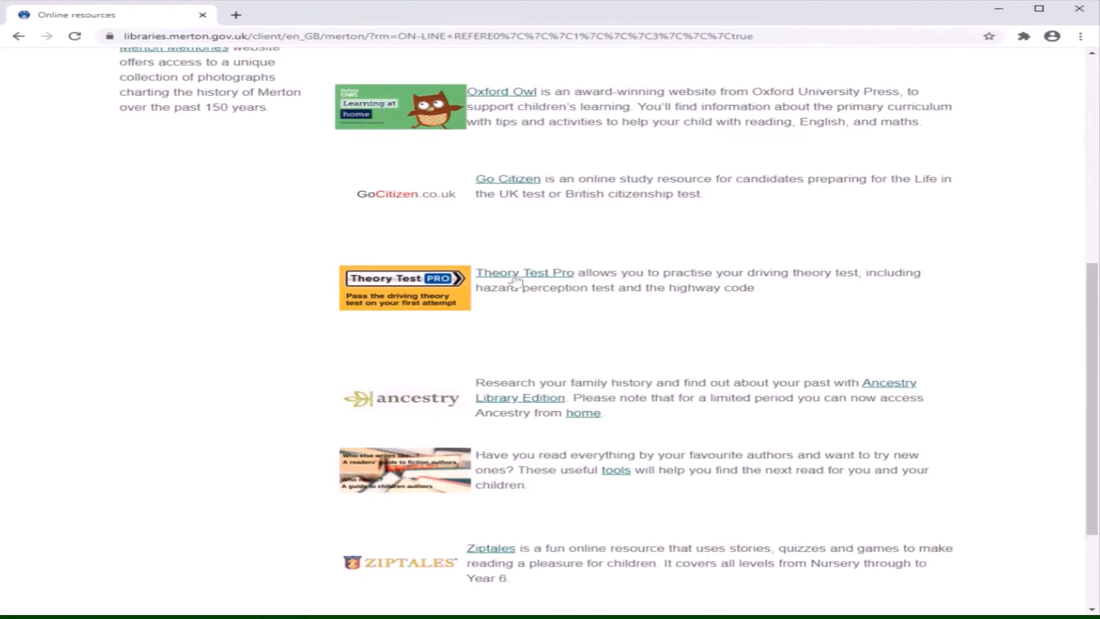
{"action": "left_click", "coordinate": [524, 273]}
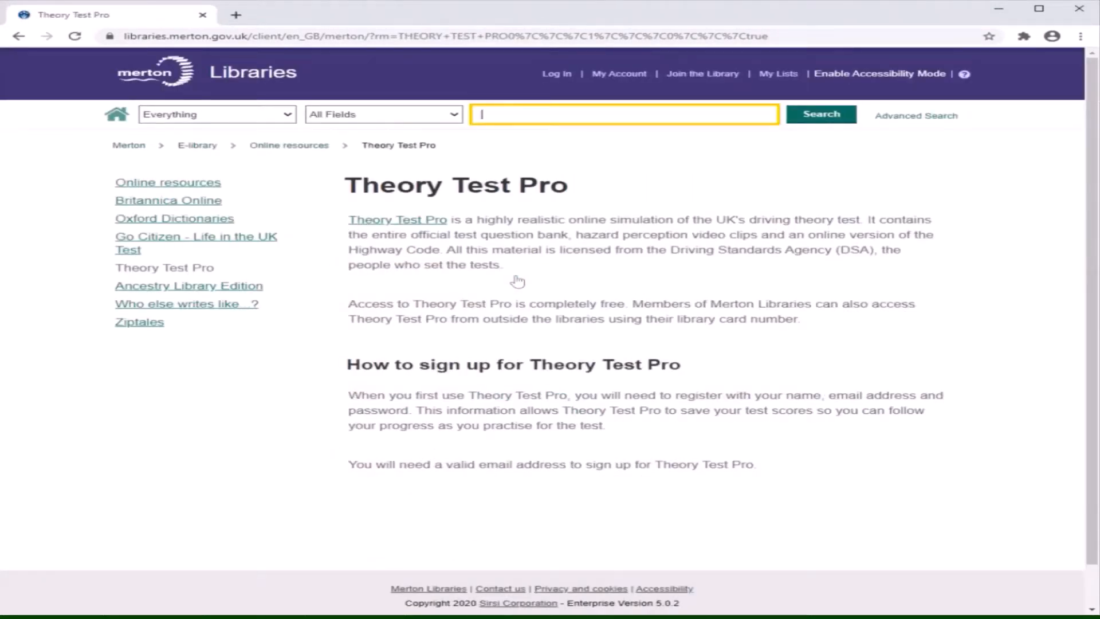
Highlight the sentence about needing a valid email for sign-up, then clear the selection.
{"action": "scroll", "scroll_direction": "down", "scroll_amount": 3}
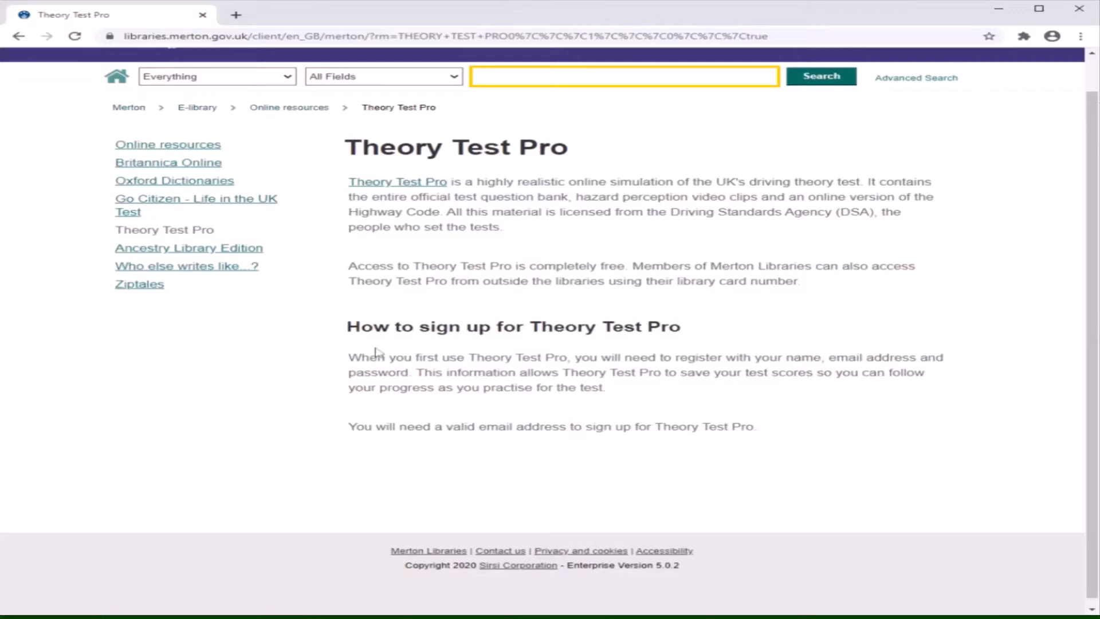
{"action": "left_click_drag", "start_coordinate": [471, 426], "coordinate": [758, 426]}
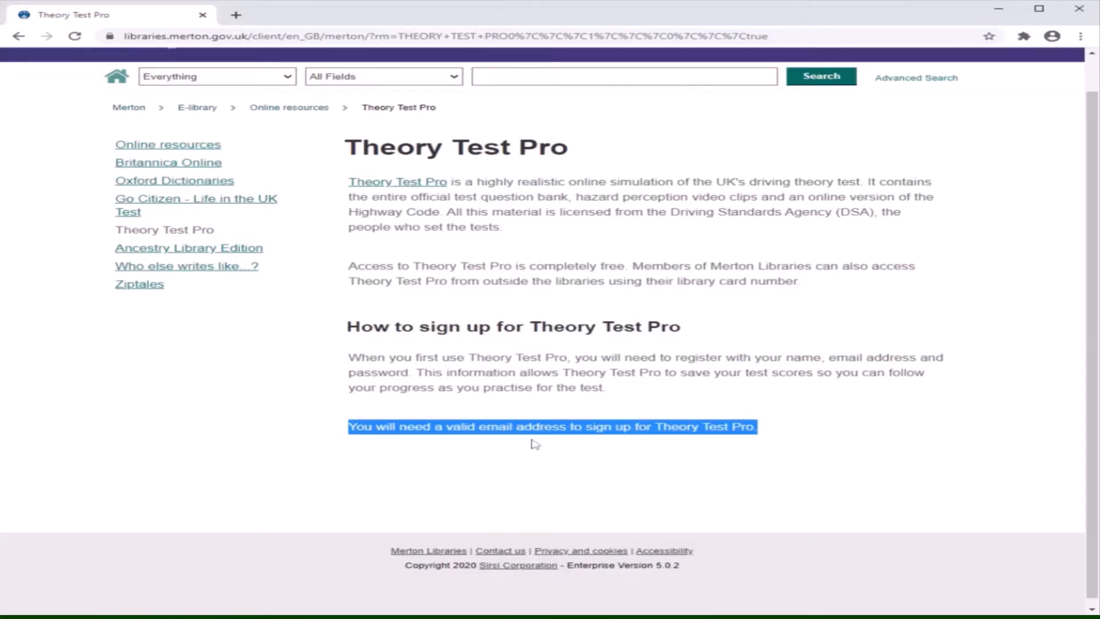
{"action": "left_click", "coordinate": [533, 442]}
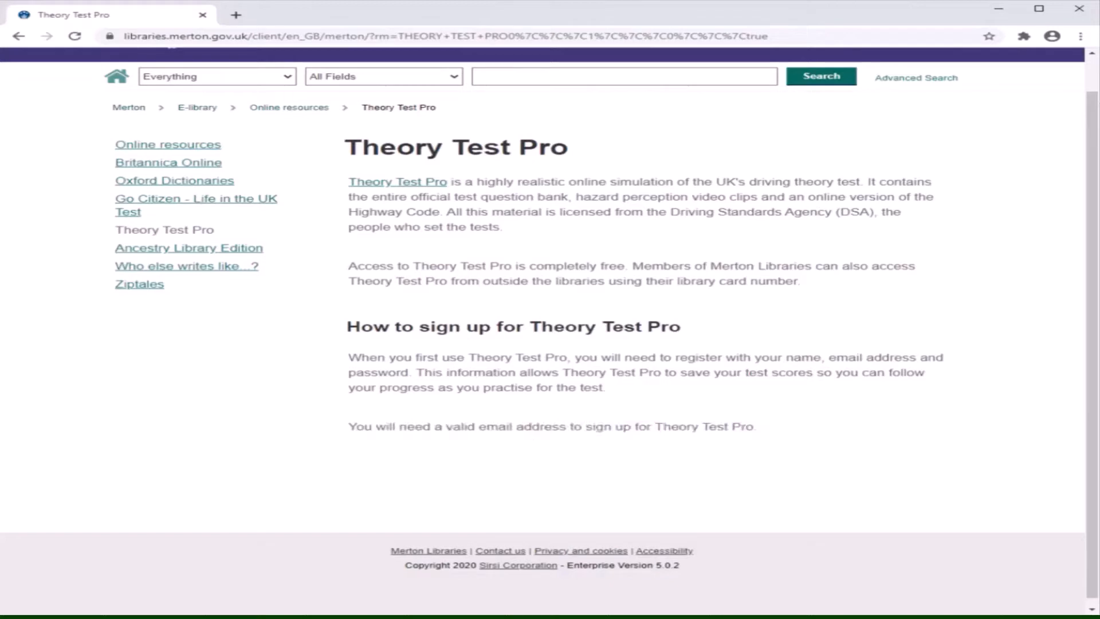
{"action": "mouse_move", "coordinate": [398, 189]}
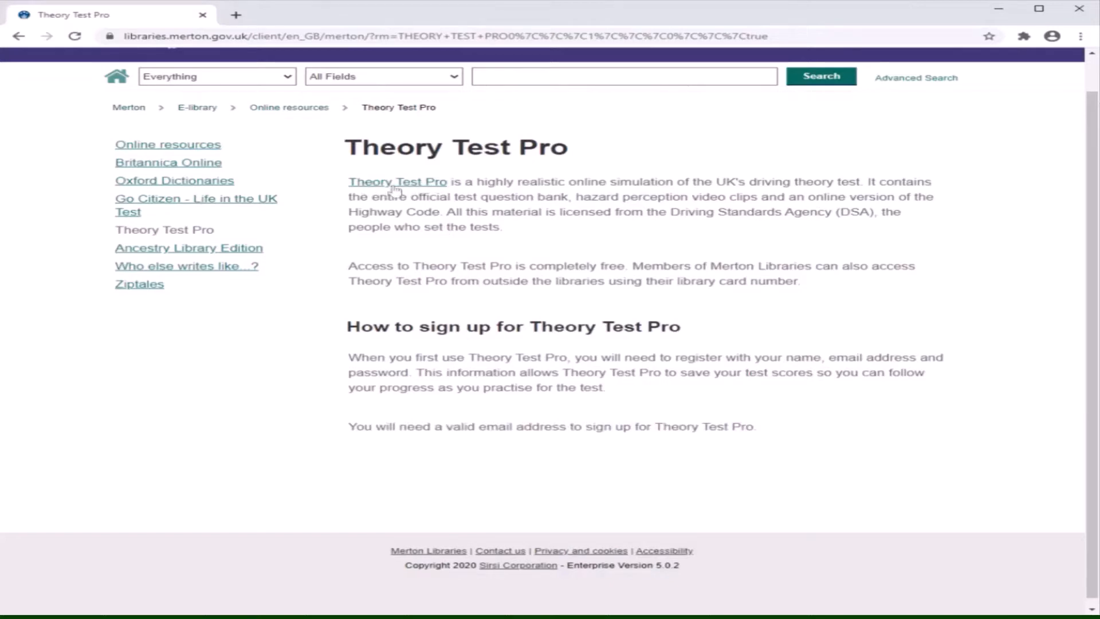
Launch Theory Test Pro's Merton Libraries sign-up page and proceed through to the dashboard.
{"action": "left_click", "coordinate": [398, 181]}
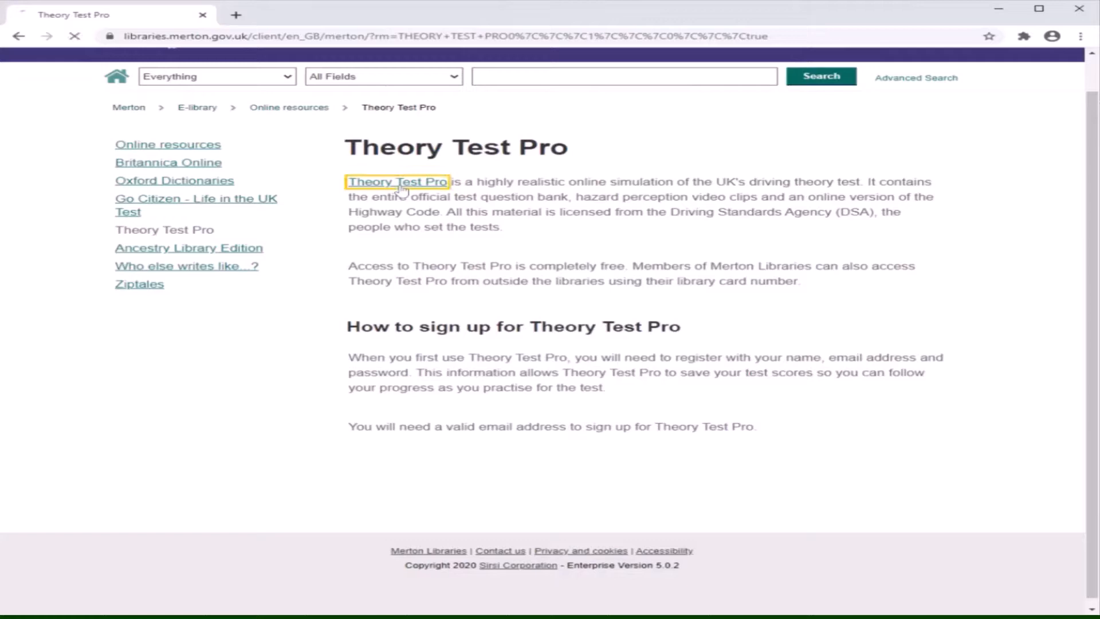
{"action": "left_click", "coordinate": [398, 181]}
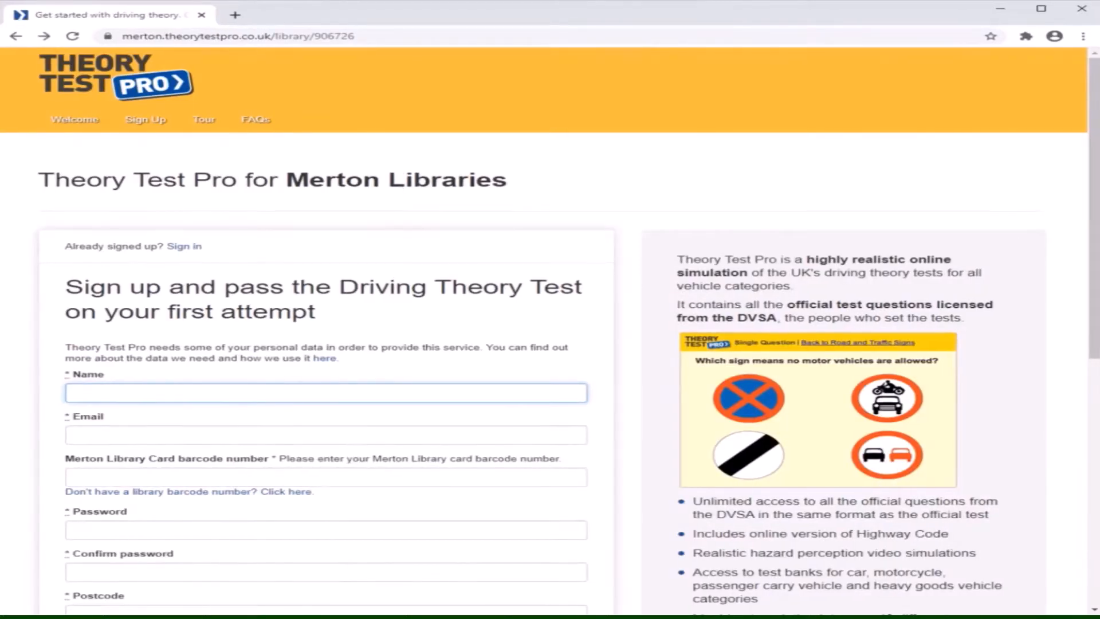
{"action": "scroll", "scroll_direction": "down", "scroll_amount": 3}
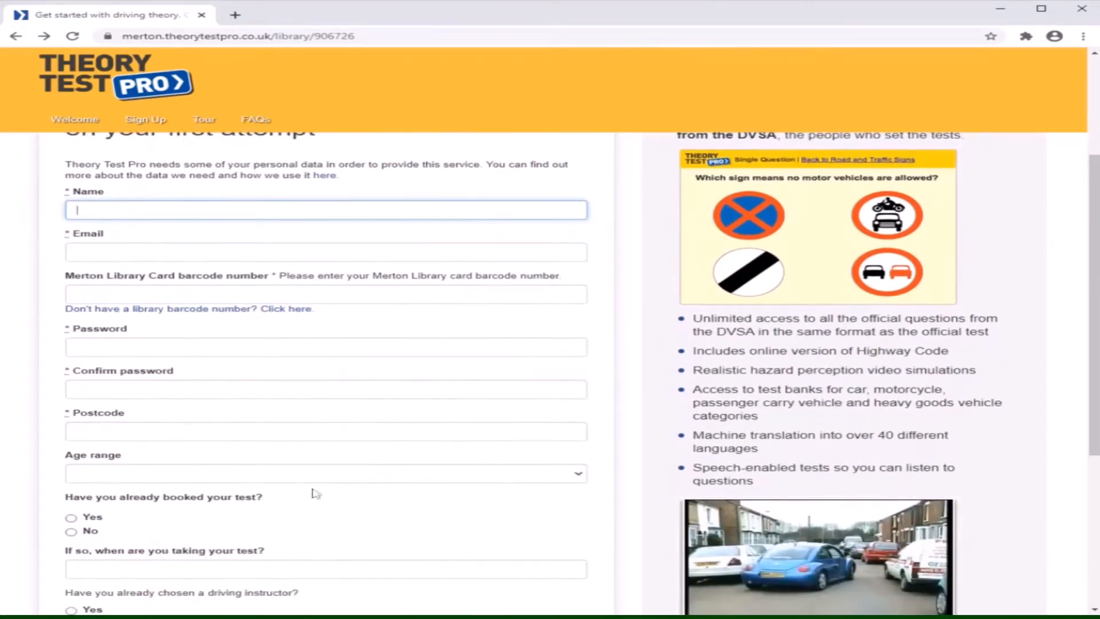
{"action": "scroll", "scroll_direction": "down", "scroll_amount": 3}
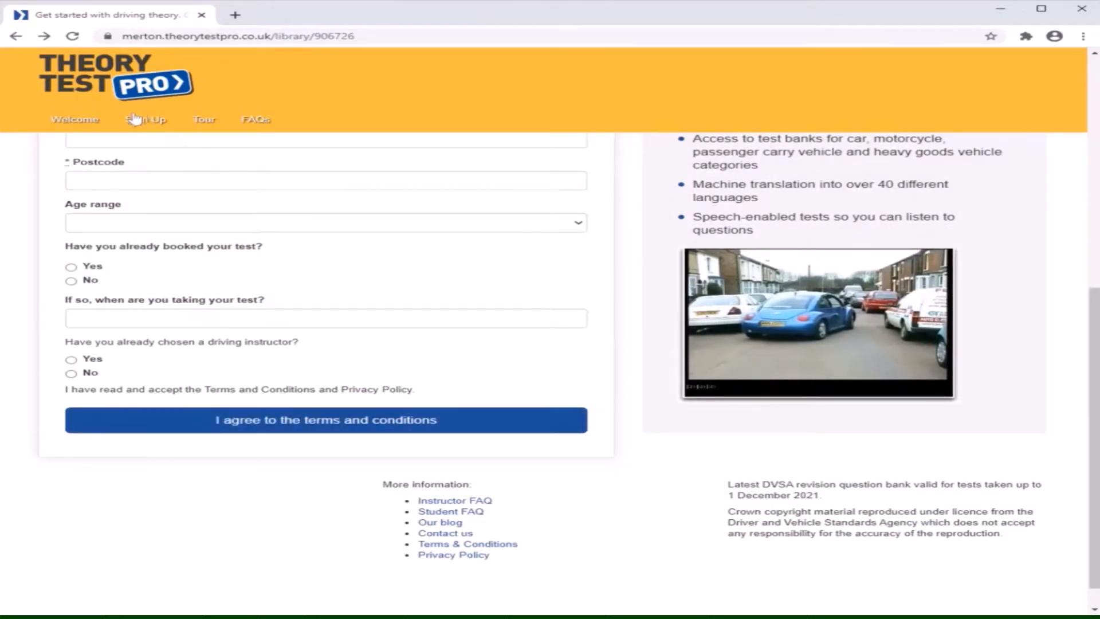
{"action": "left_click", "coordinate": [325, 419]}
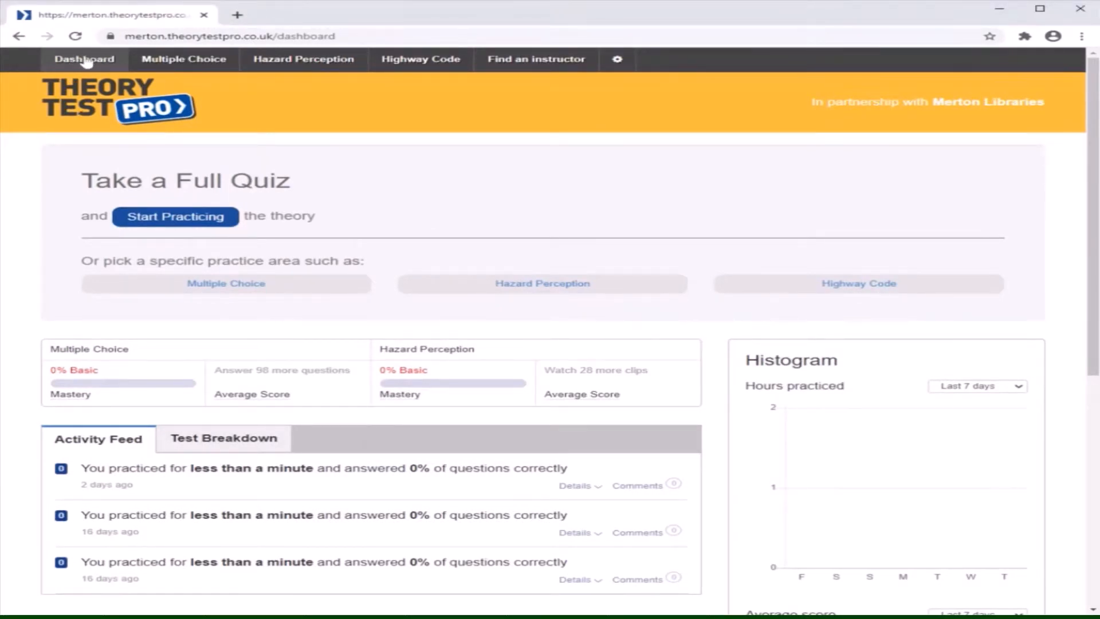
{"action": "mouse_move", "coordinate": [411, 498]}
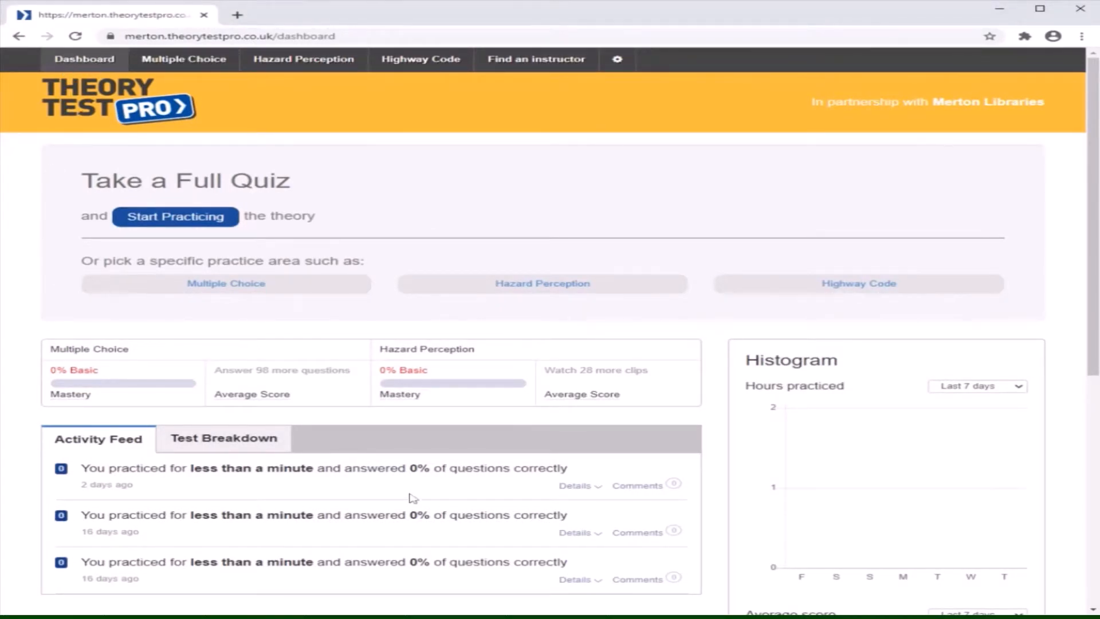
{"action": "mouse_move", "coordinate": [435, 277]}
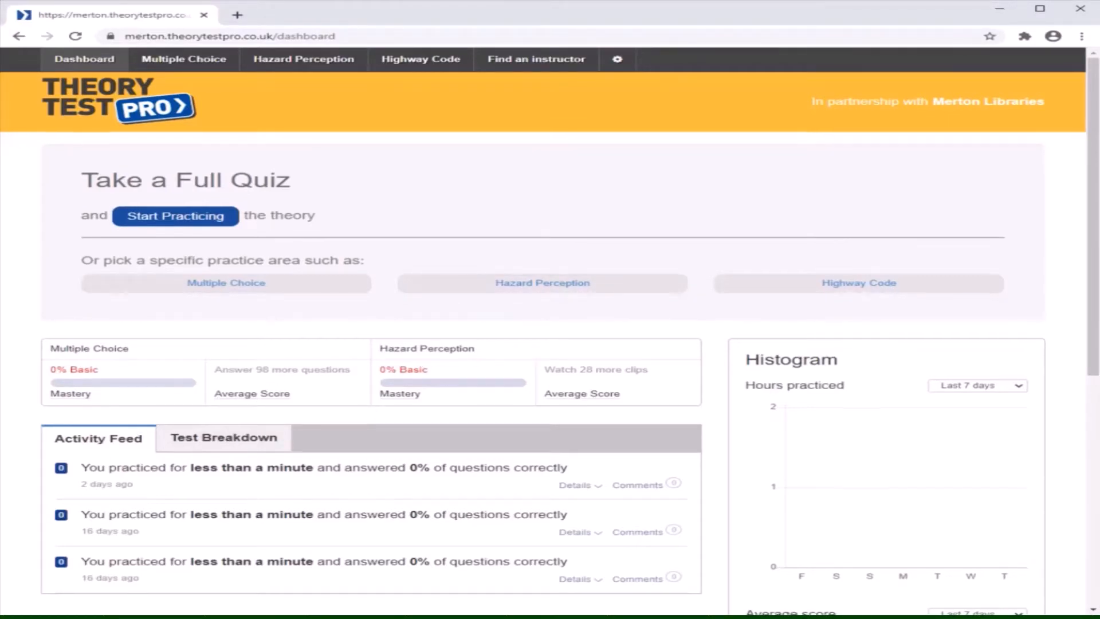
{"action": "scroll", "scroll_direction": "down", "scroll_amount": 3}
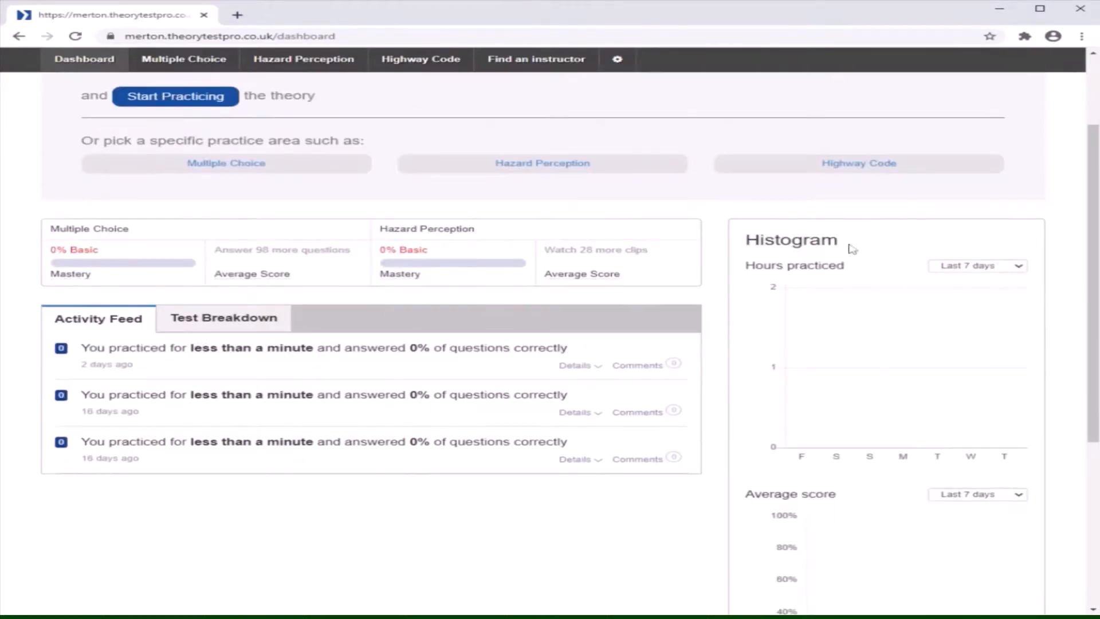
{"action": "mouse_move", "coordinate": [863, 326]}
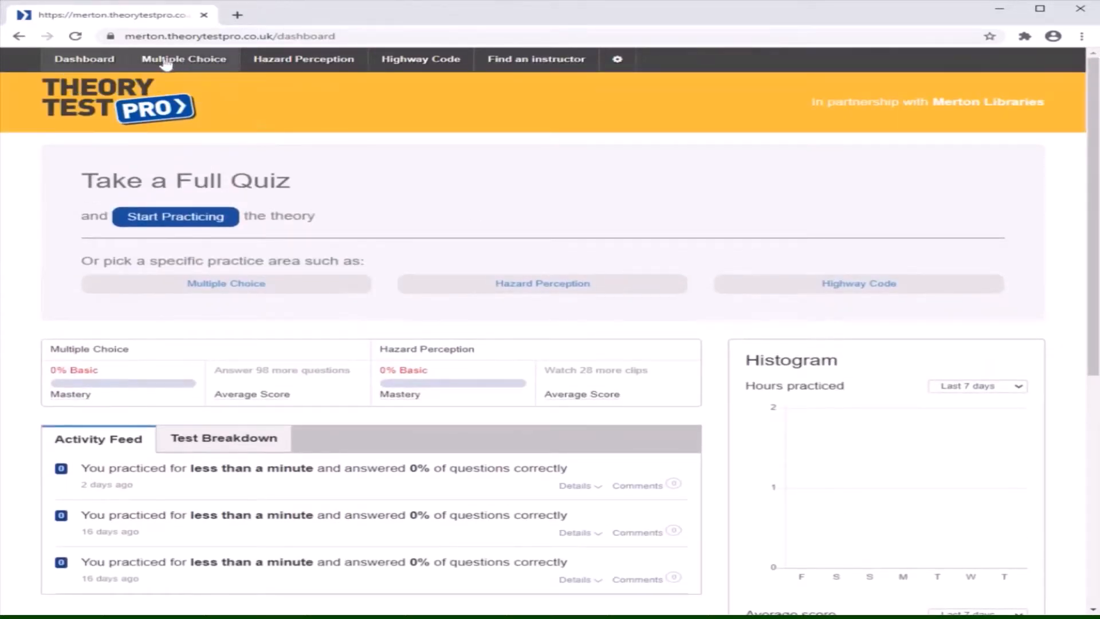
{"action": "mouse_move", "coordinate": [421, 58]}
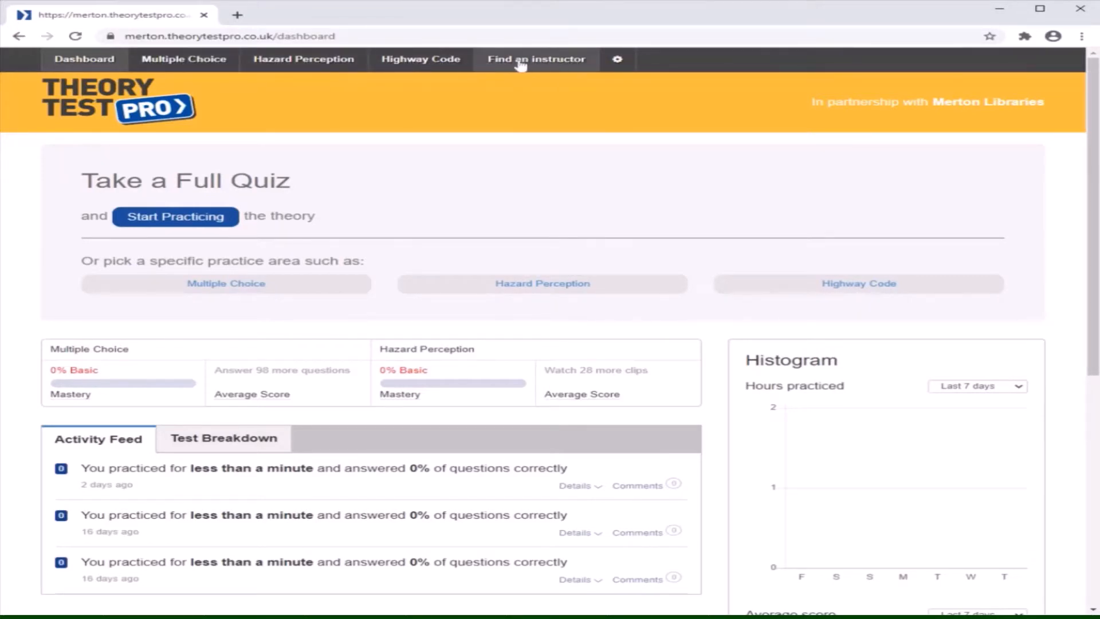
{"action": "mouse_move", "coordinate": [626, 163]}
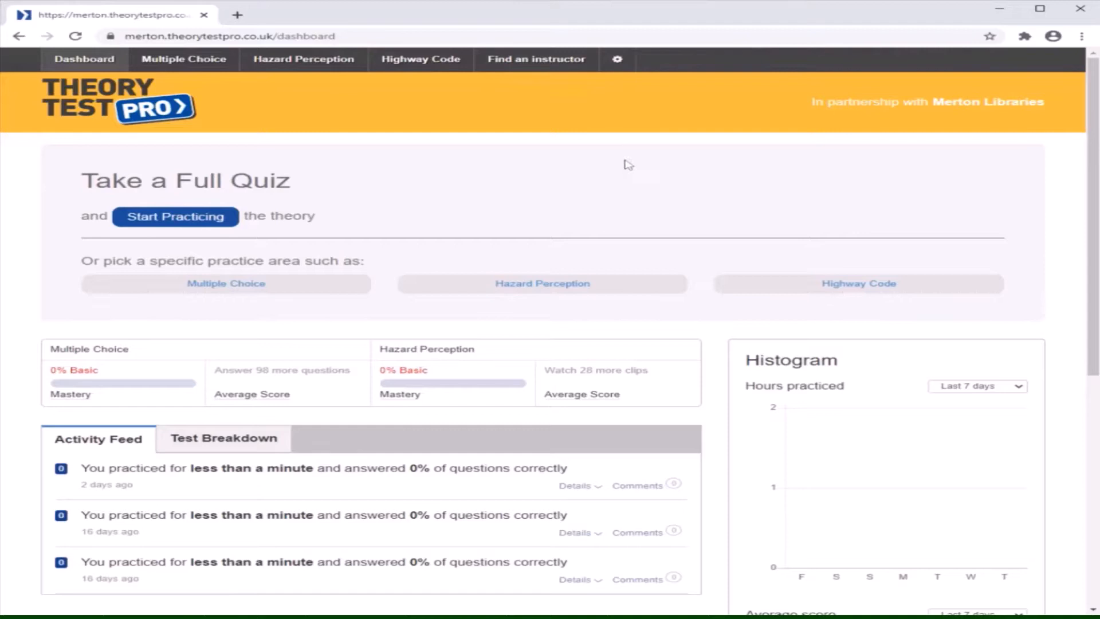
{"action": "mouse_move", "coordinate": [615, 174]}
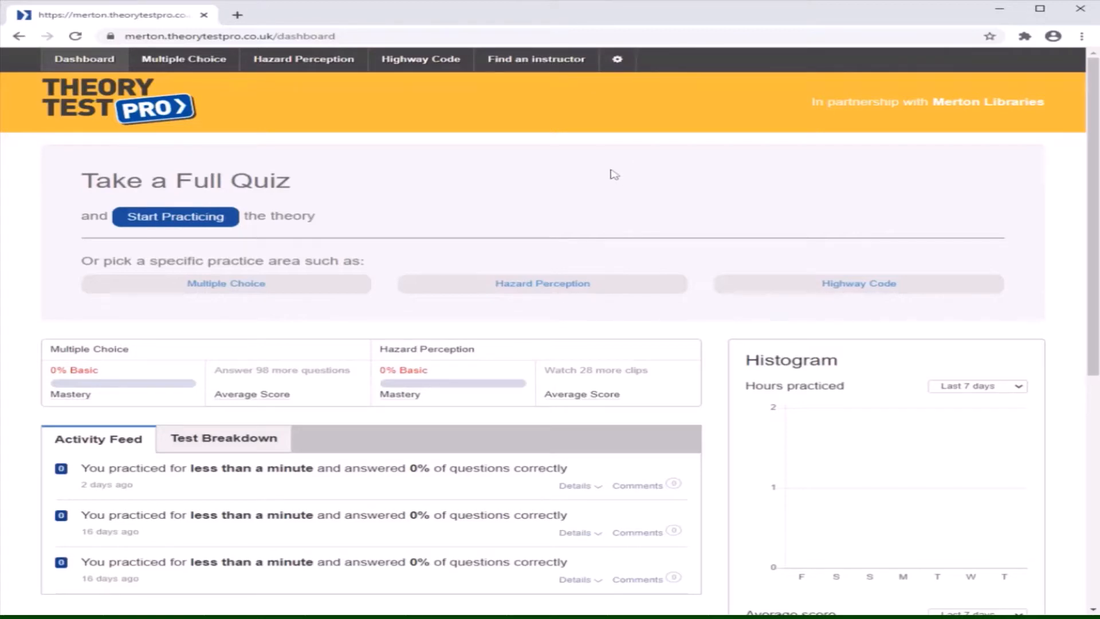
{"action": "mouse_move", "coordinate": [225, 155]}
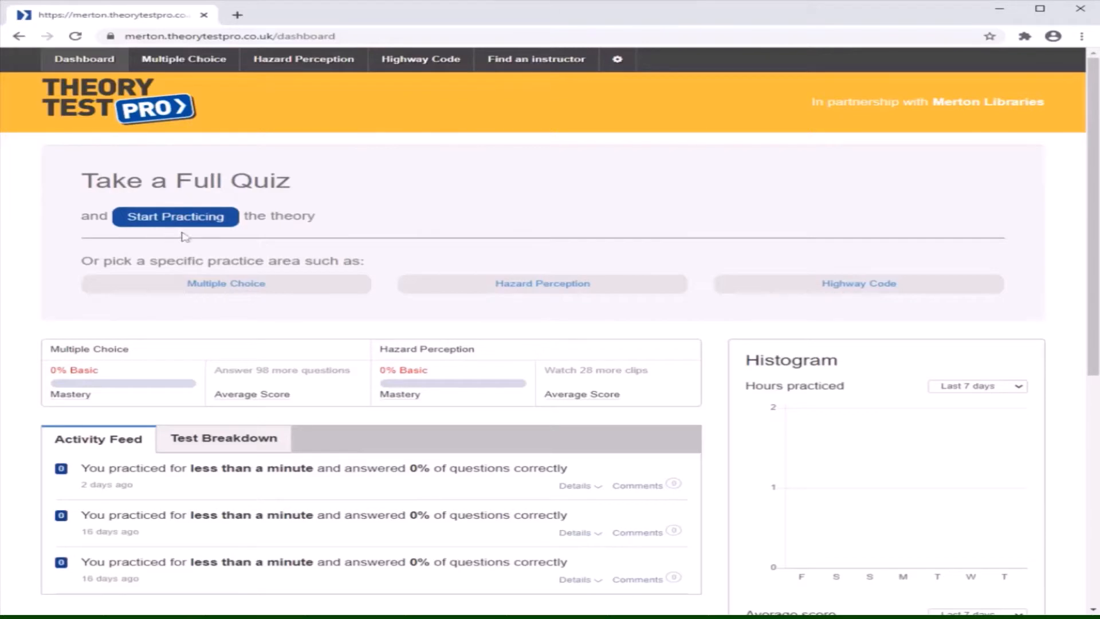
Start a Car: Full Test quiz at question 1 of 50, then return to the dashboard.
{"action": "left_click", "coordinate": [174, 215]}
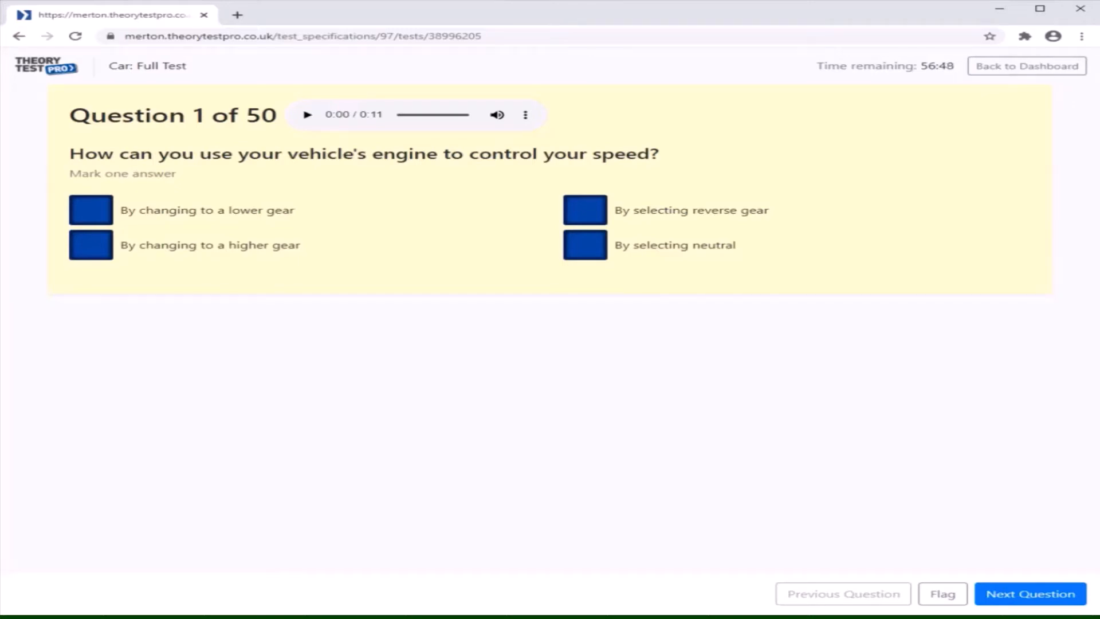
{"action": "mouse_move", "coordinate": [909, 277]}
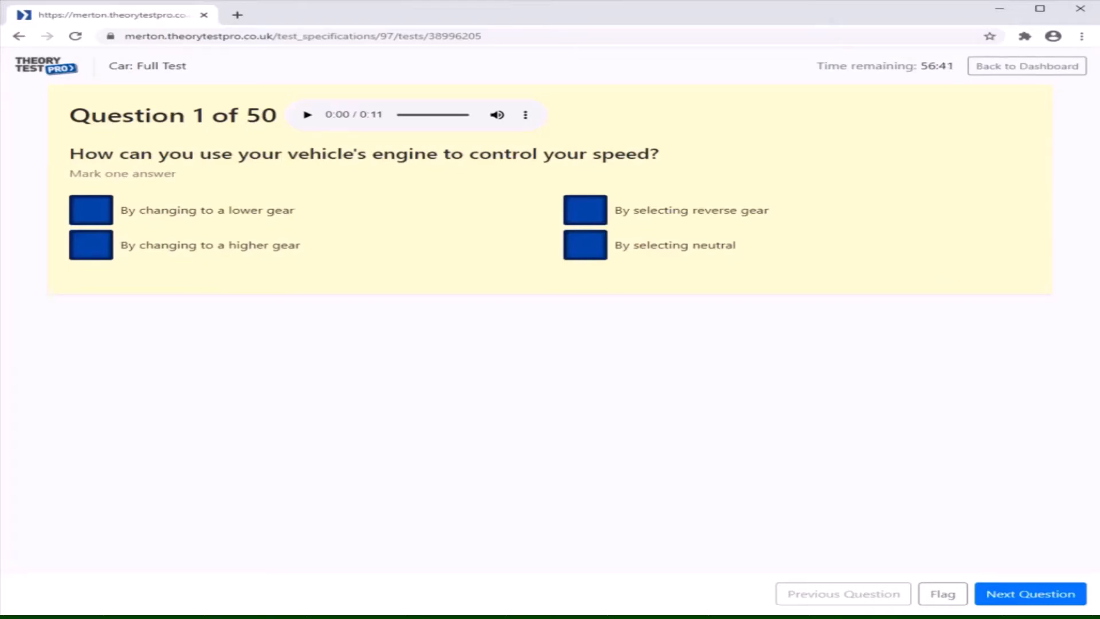
{"action": "left_click", "coordinate": [1027, 66]}
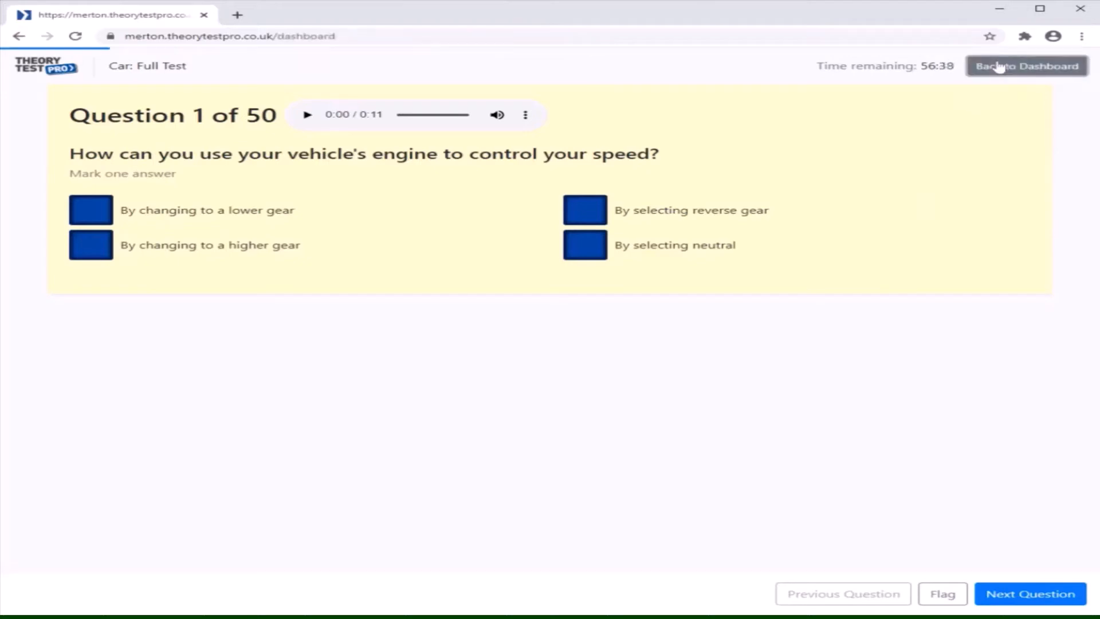
{"action": "left_click", "coordinate": [1024, 65]}
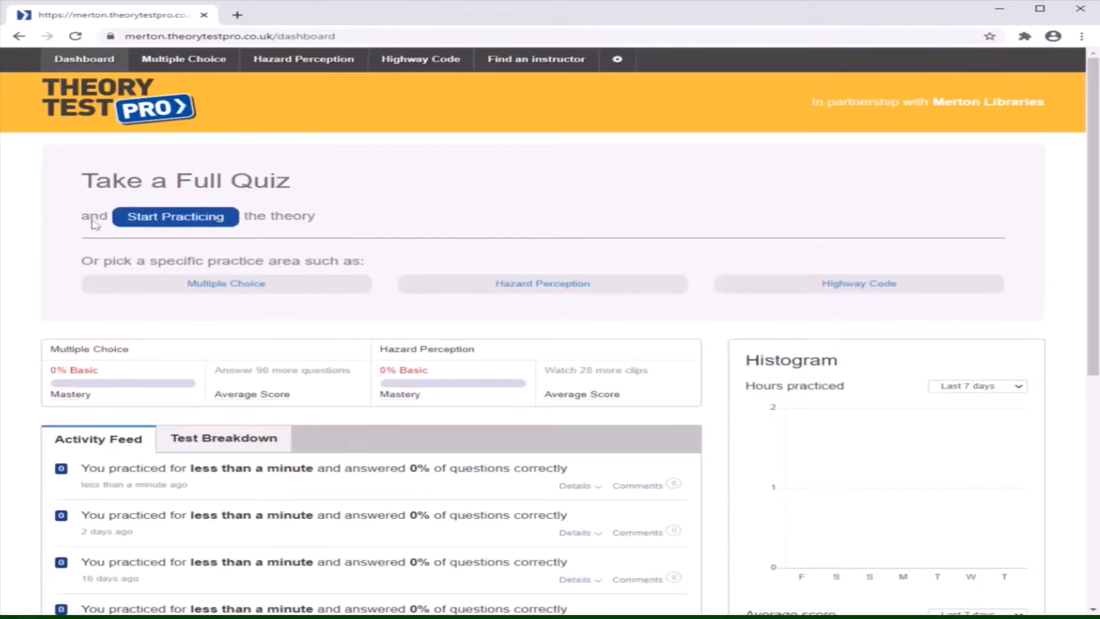
{"action": "mouse_move", "coordinate": [76, 222]}
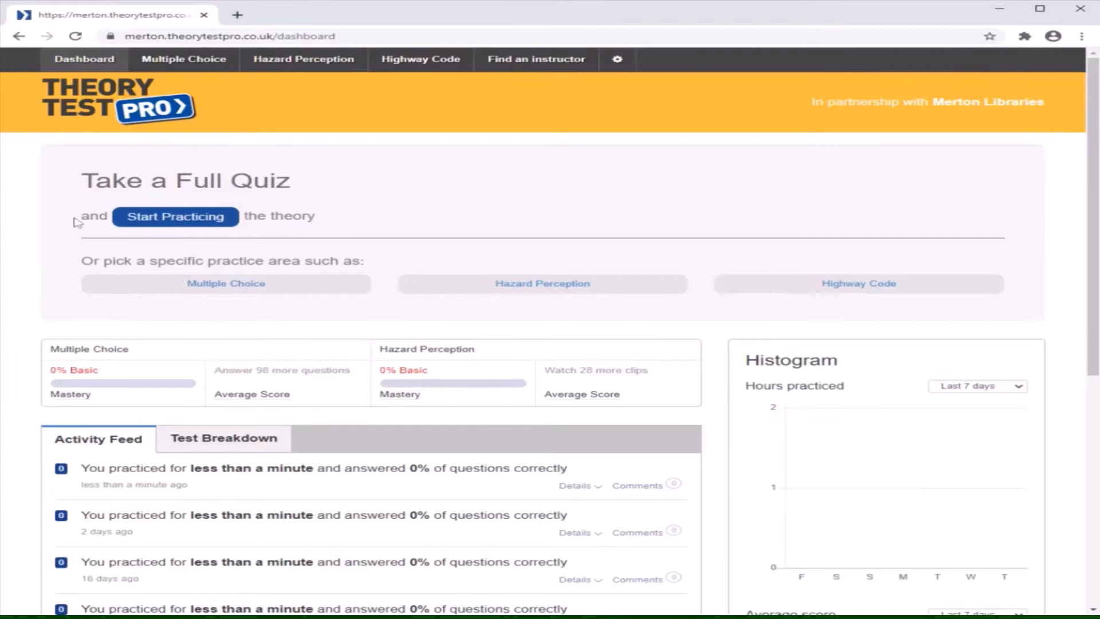
{"action": "mouse_move", "coordinate": [268, 235]}
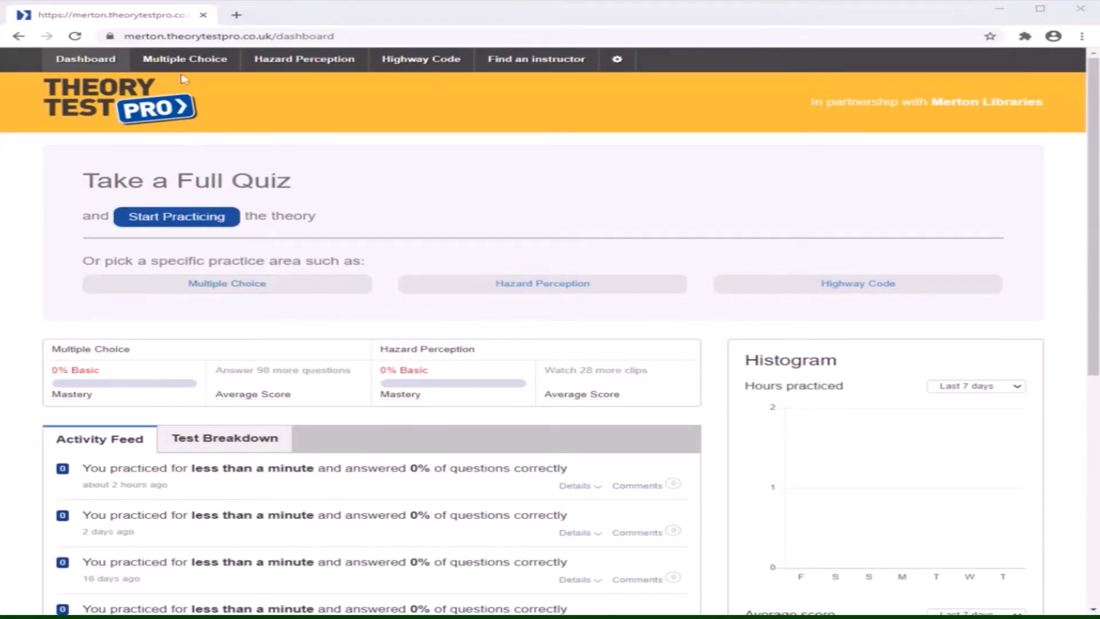
Show the Multiple Choice topics page with attempted and mastery counts per topic.
{"action": "left_click", "coordinate": [184, 58]}
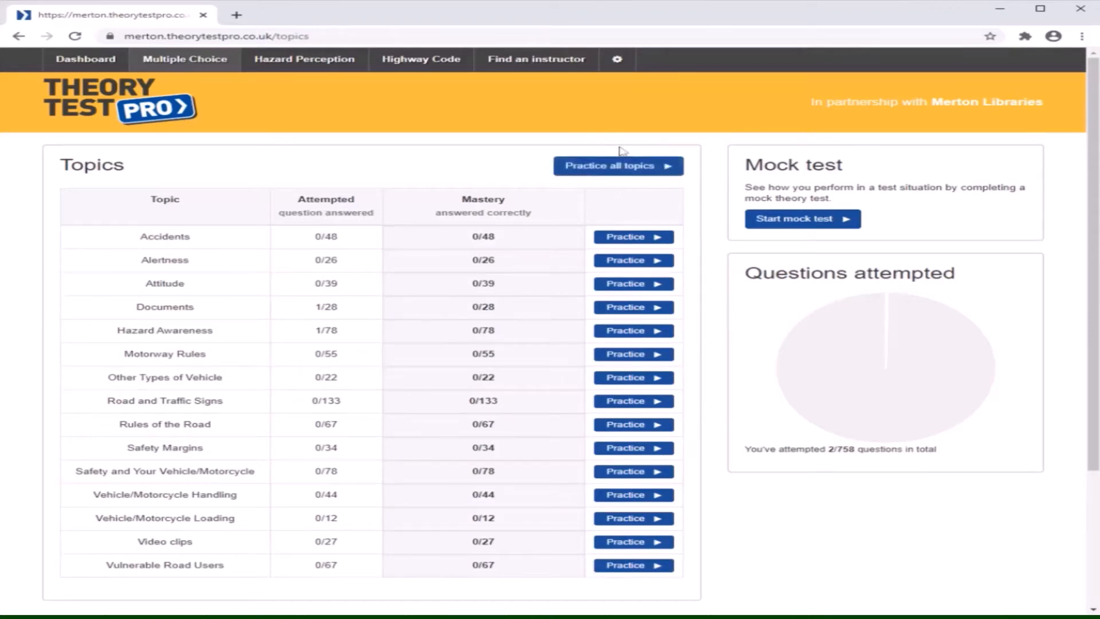
{"action": "mouse_move", "coordinate": [684, 200]}
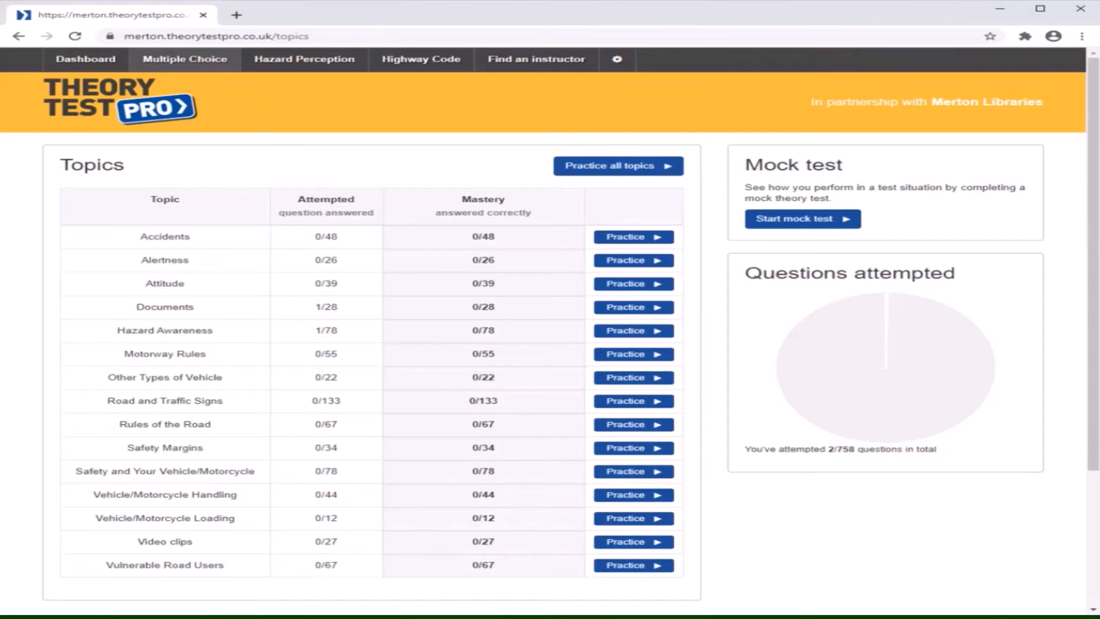
{"action": "mouse_move", "coordinate": [802, 217]}
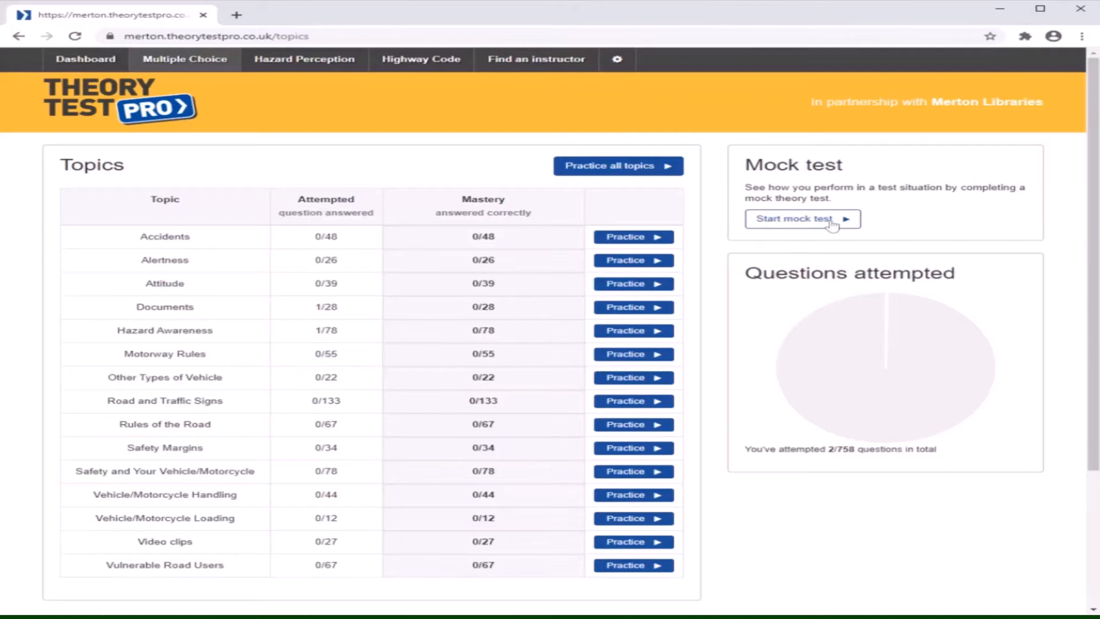
{"action": "mouse_move", "coordinate": [883, 323]}
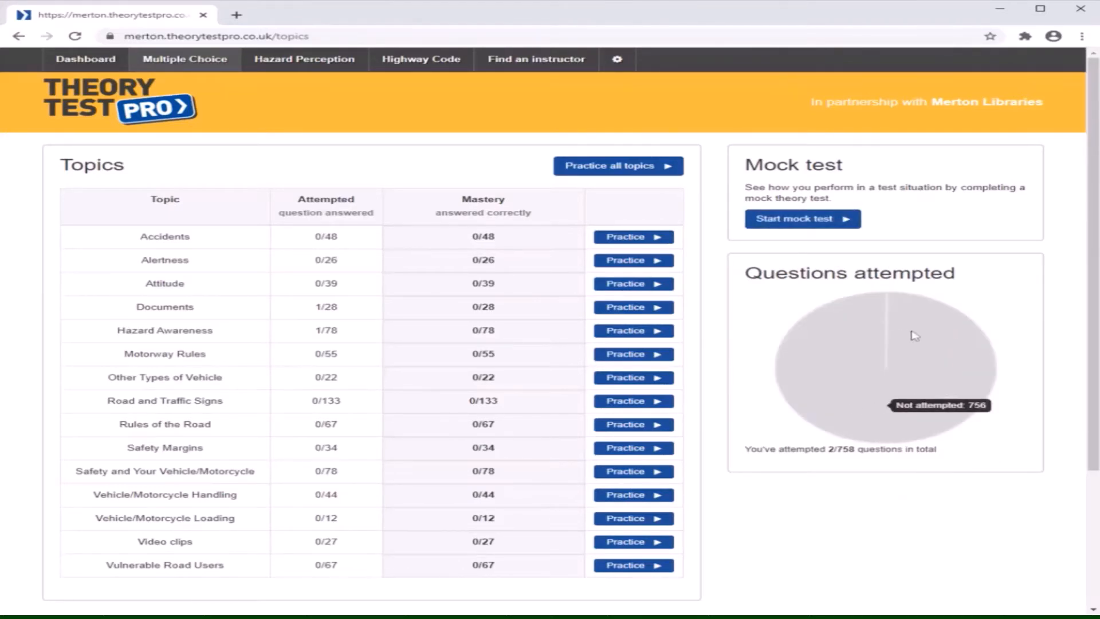
View the Car: Full Test mock test introduction (50 questions, 57 minutes) and return without beginning.
{"action": "left_click", "coordinate": [802, 218]}
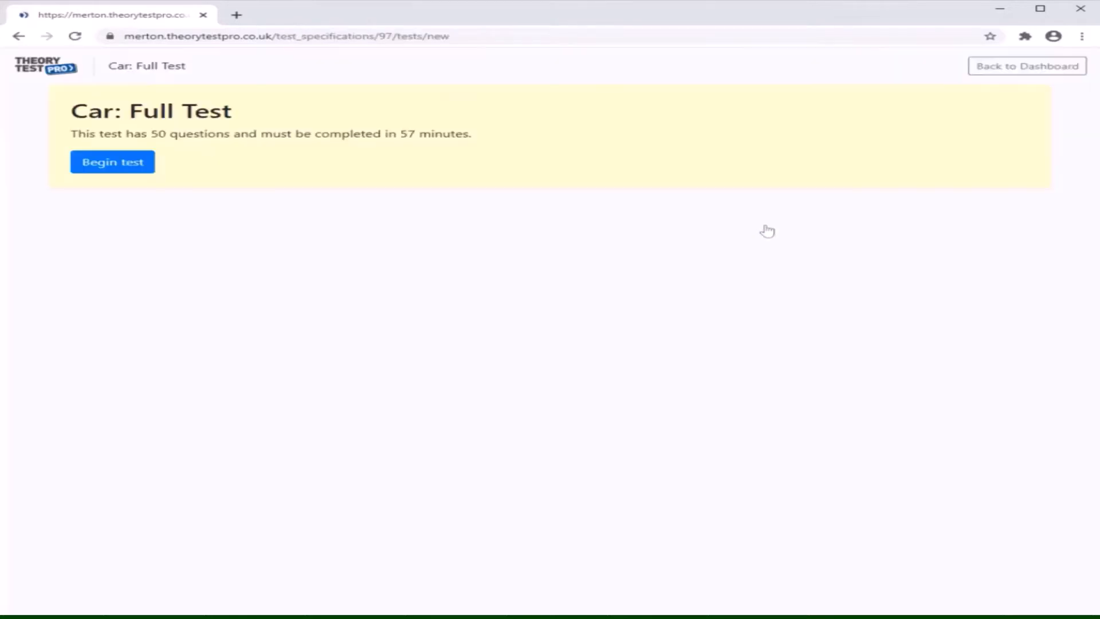
{"action": "mouse_move", "coordinate": [861, 157]}
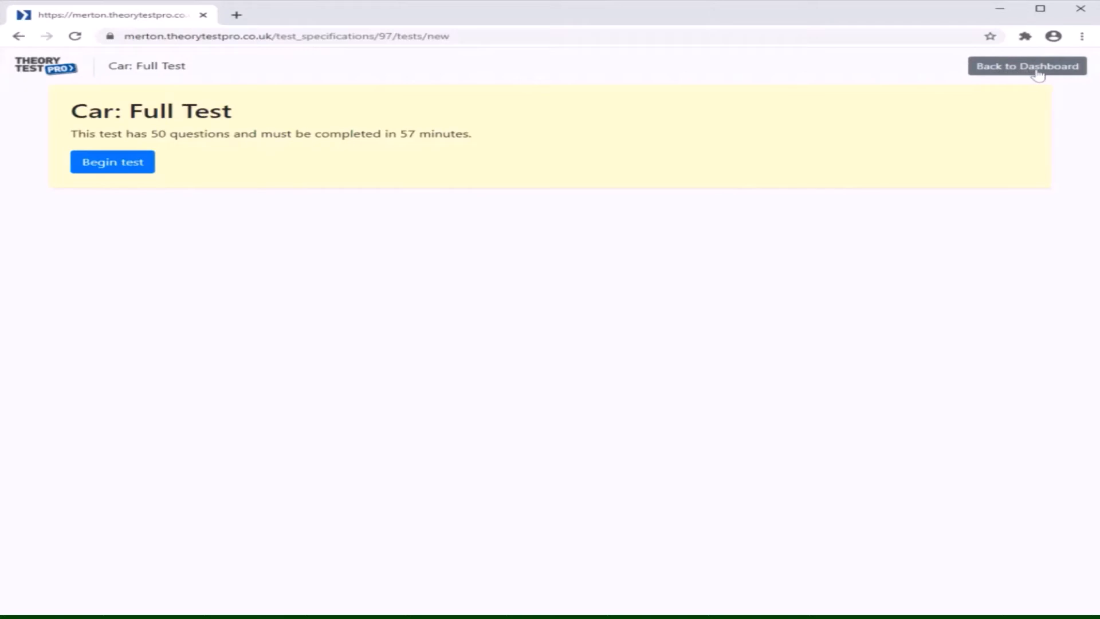
{"action": "left_click", "coordinate": [1026, 65]}
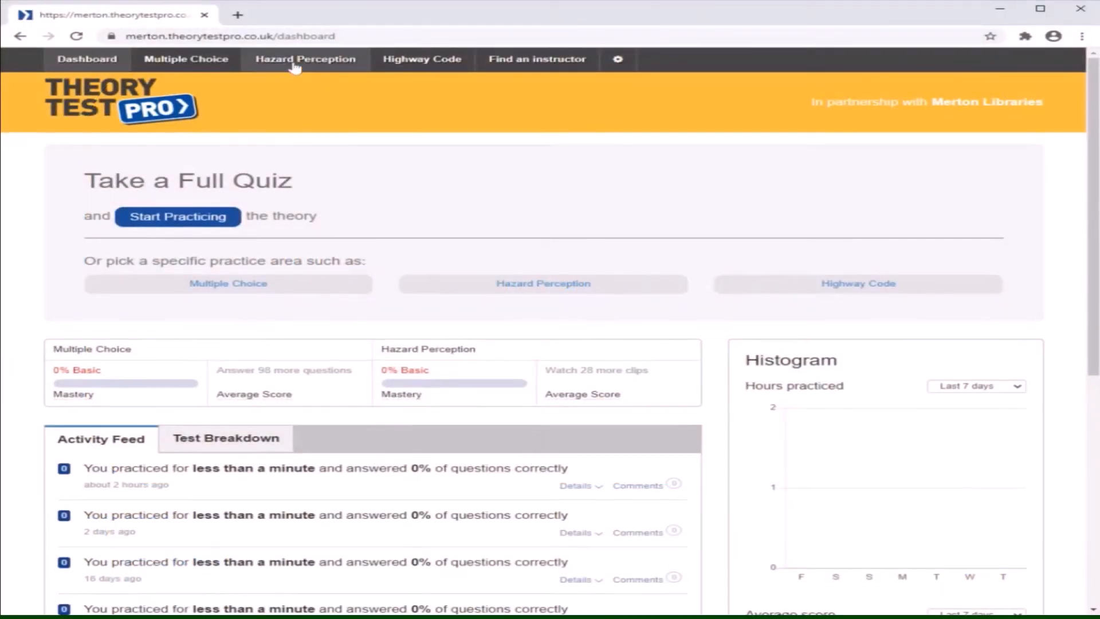
{"action": "left_click", "coordinate": [305, 59]}
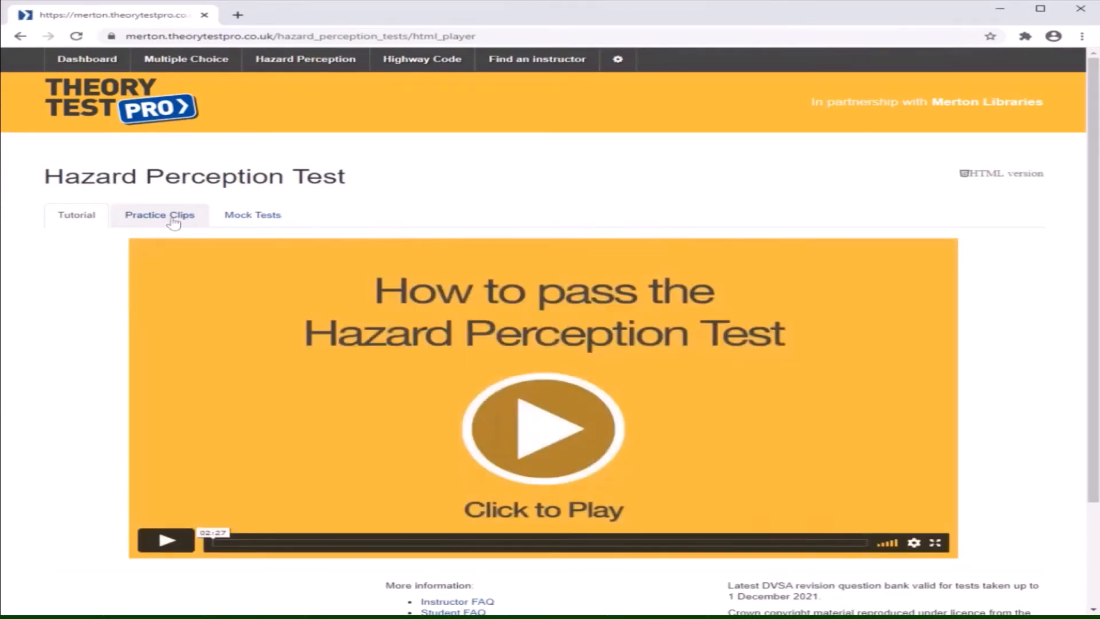
{"action": "left_click", "coordinate": [160, 215]}
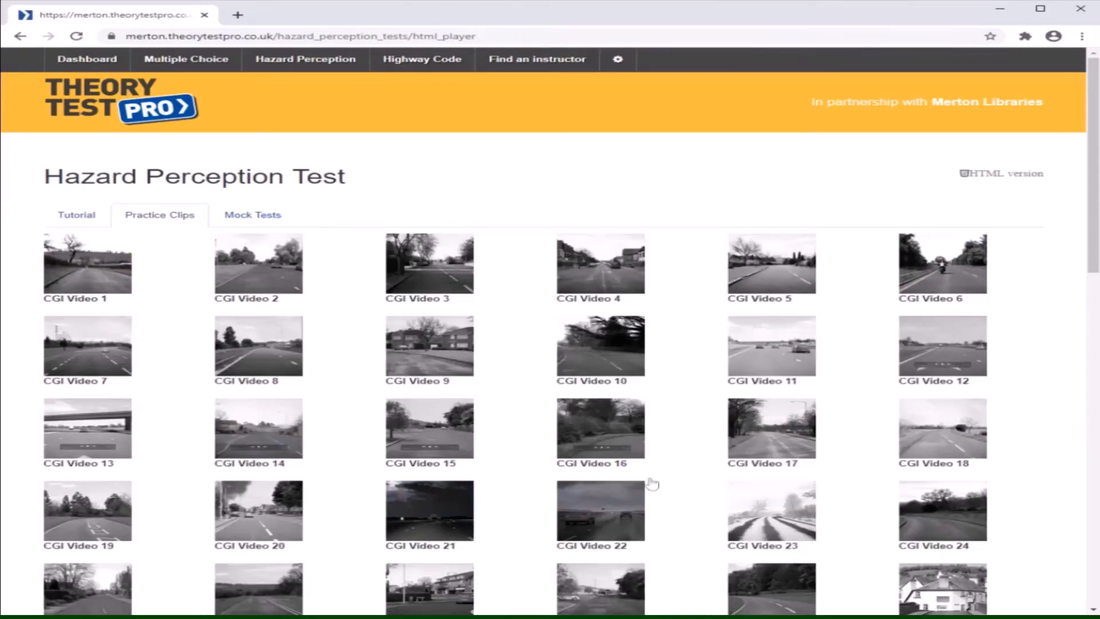
{"action": "mouse_move", "coordinate": [505, 348]}
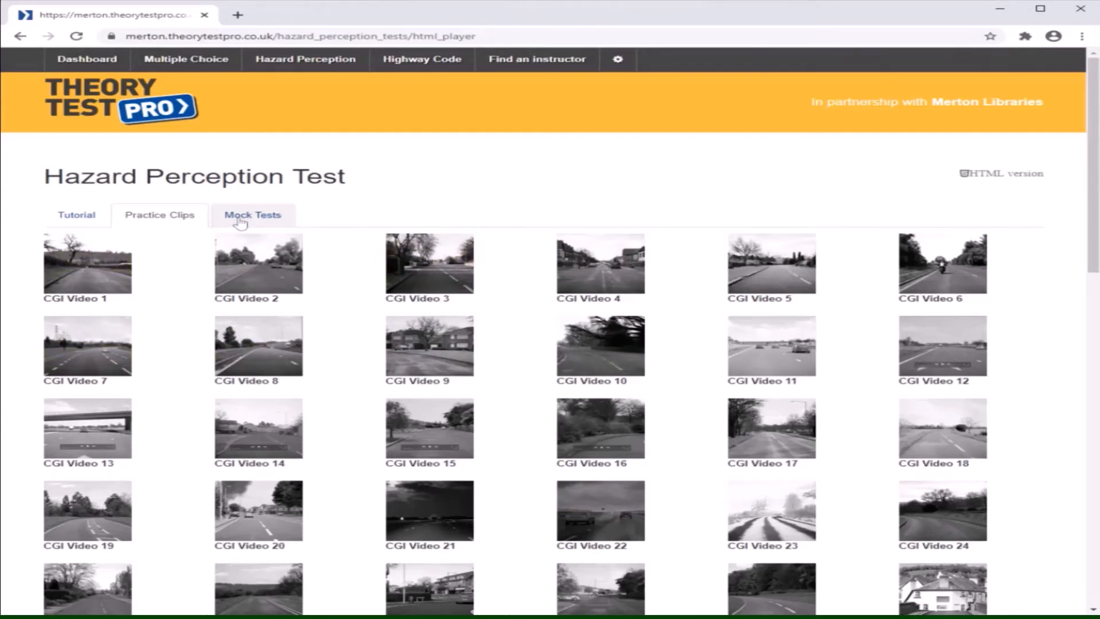
{"action": "left_click", "coordinate": [251, 214]}
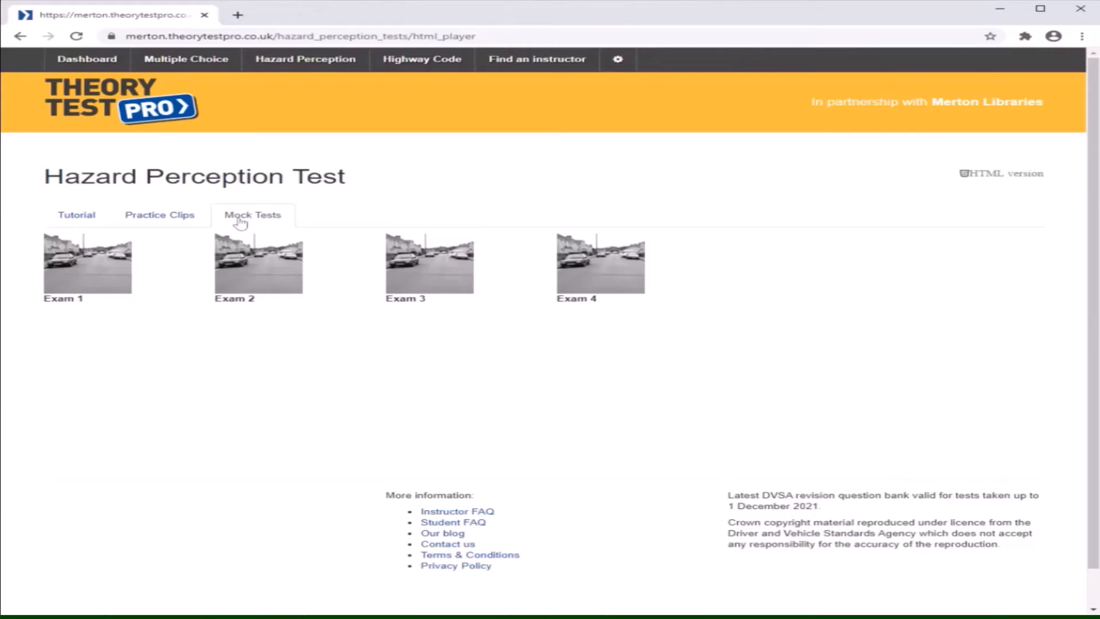
{"action": "mouse_move", "coordinate": [92, 279]}
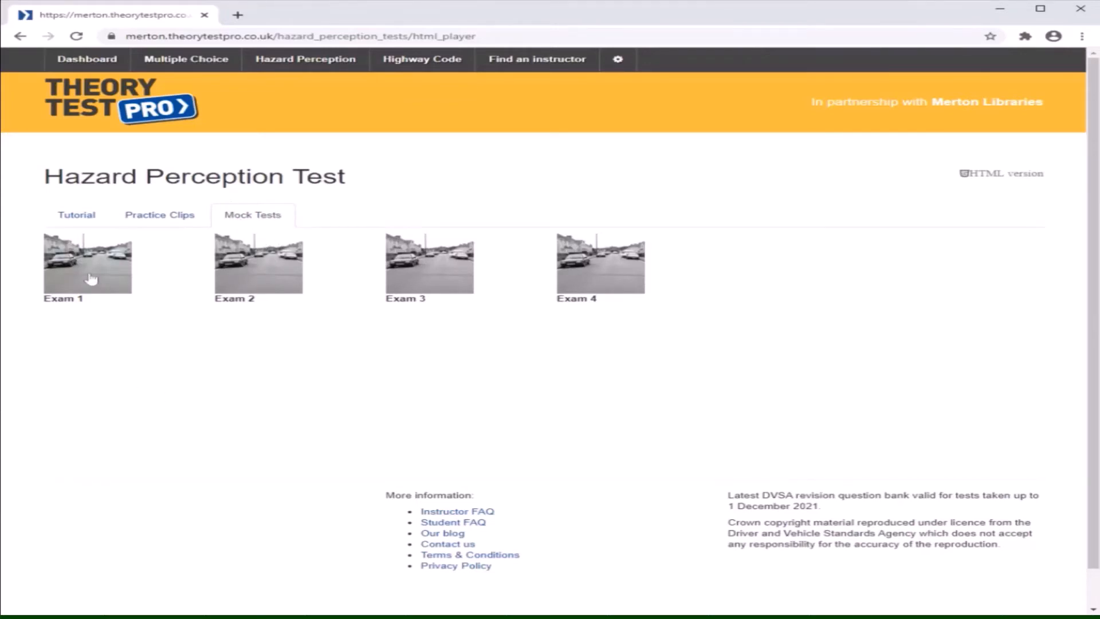
{"action": "mouse_move", "coordinate": [157, 153]}
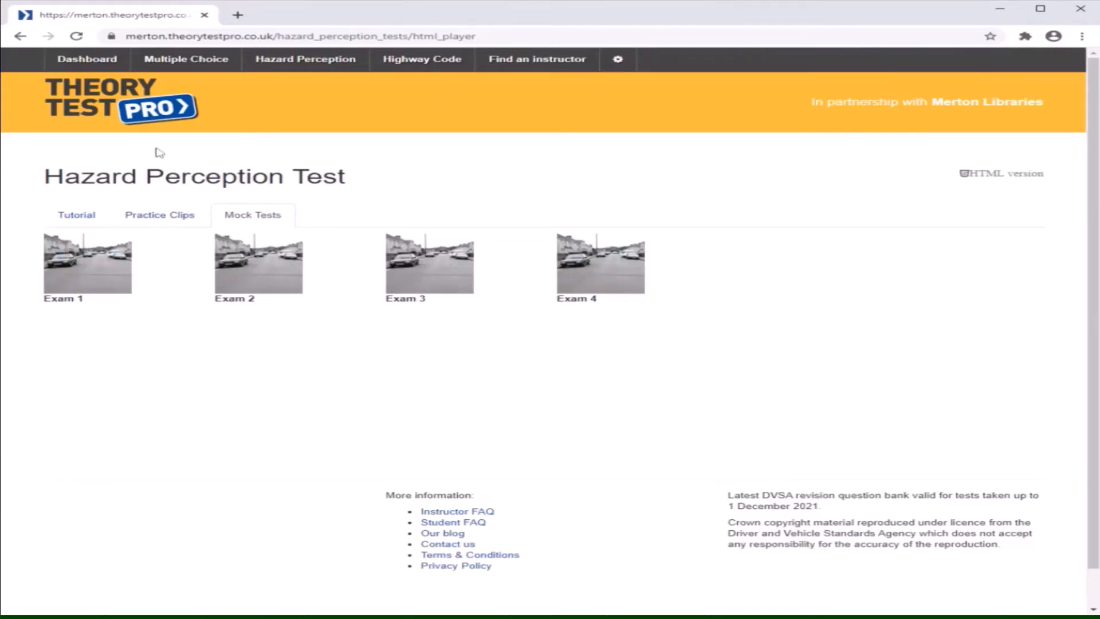
{"action": "left_click", "coordinate": [86, 59]}
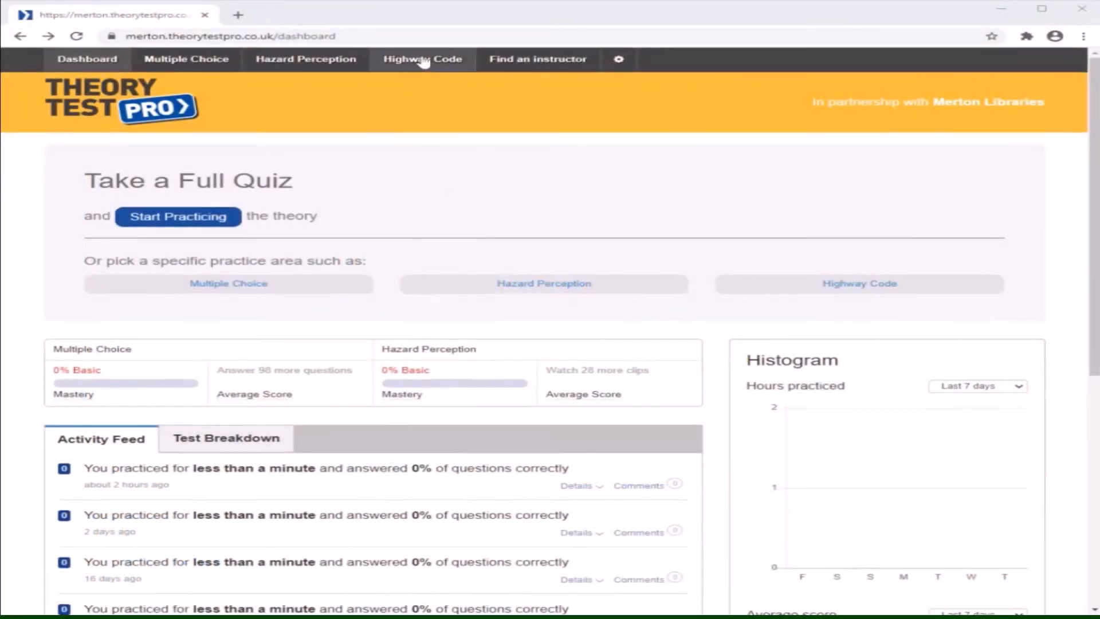
Browse through the Highway Code contents list.
{"action": "left_click", "coordinate": [423, 59]}
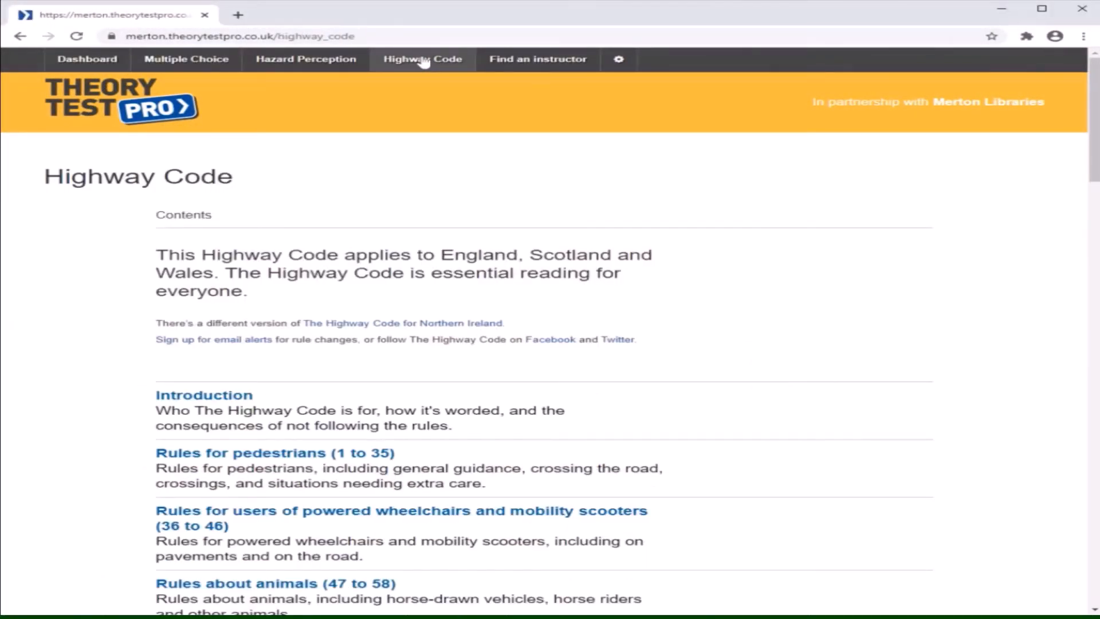
{"action": "scroll", "scroll_direction": "down", "scroll_amount": 3}
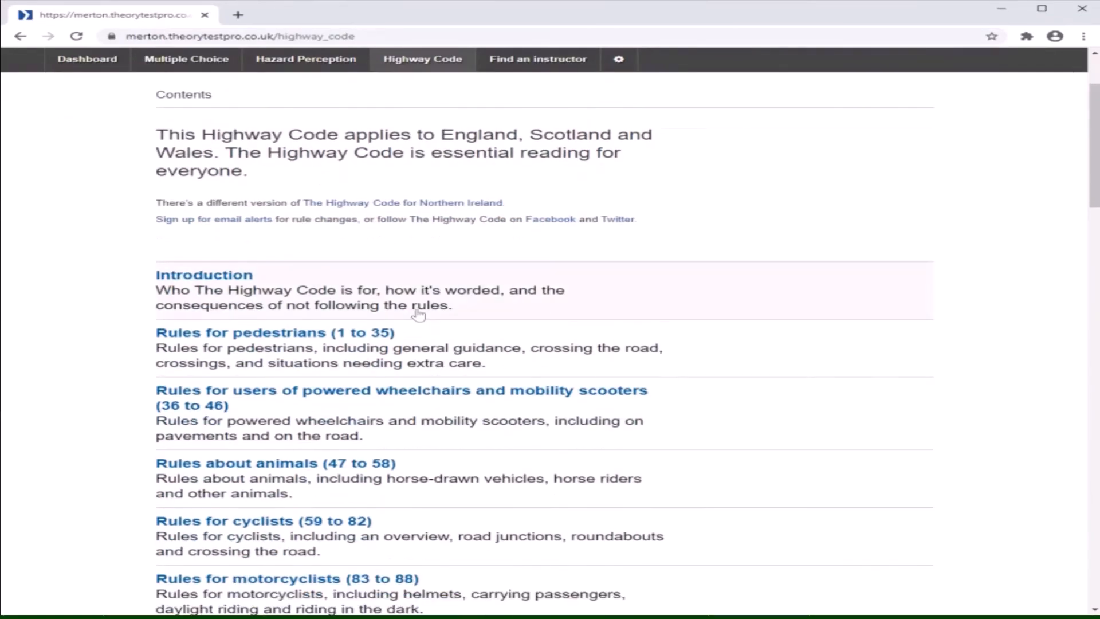
{"action": "scroll", "scroll_direction": "down", "scroll_amount": 3}
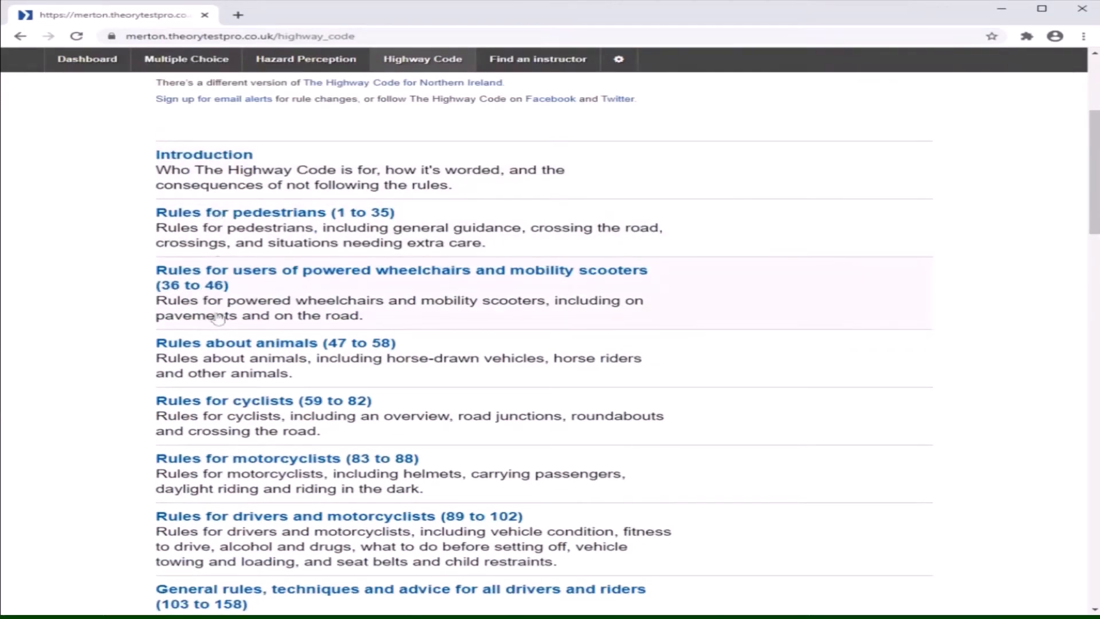
{"action": "scroll", "scroll_direction": "down", "scroll_amount": 3}
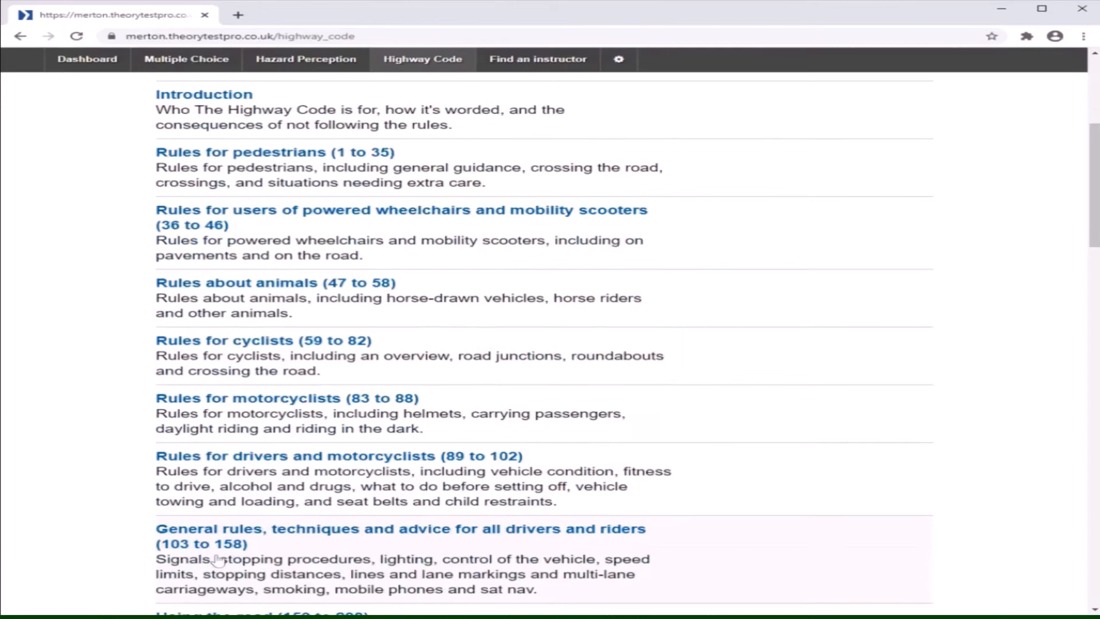
{"action": "scroll", "scroll_direction": "down", "scroll_amount": 3}
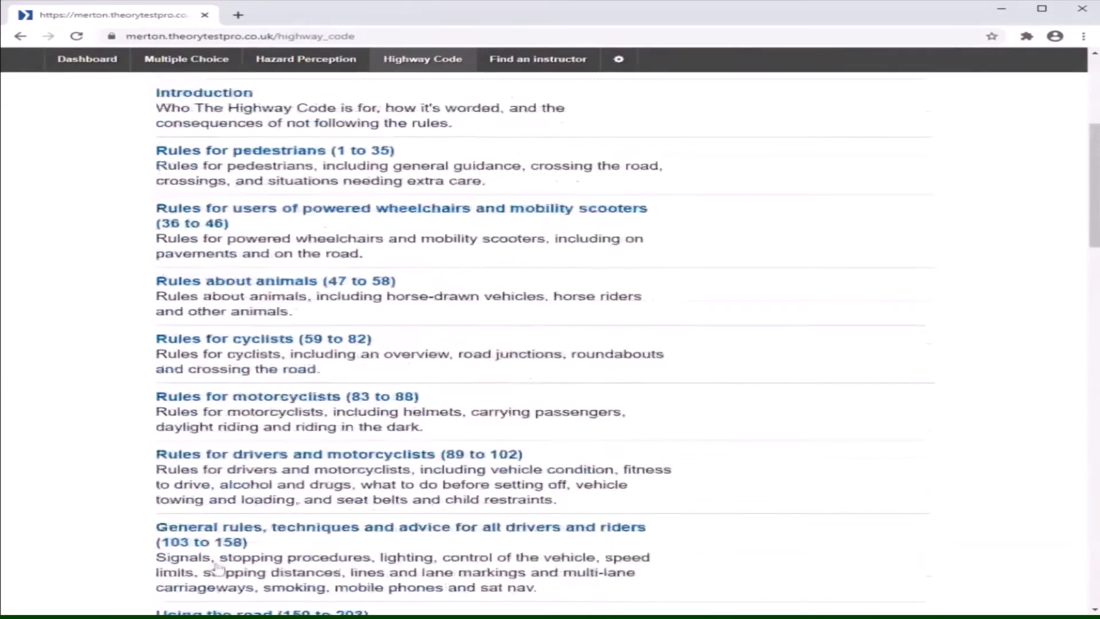
{"action": "scroll", "scroll_direction": "up", "scroll_amount": 3}
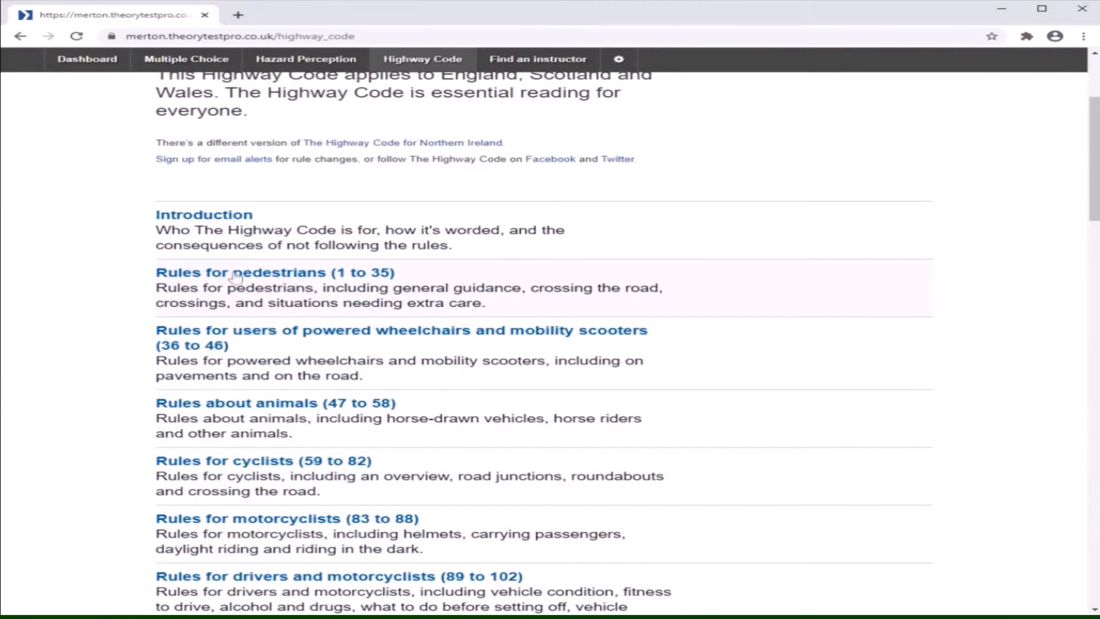
Read the Rules for pedestrians (1 to 35) section, then return to the dashboard.
{"action": "left_click", "coordinate": [274, 272]}
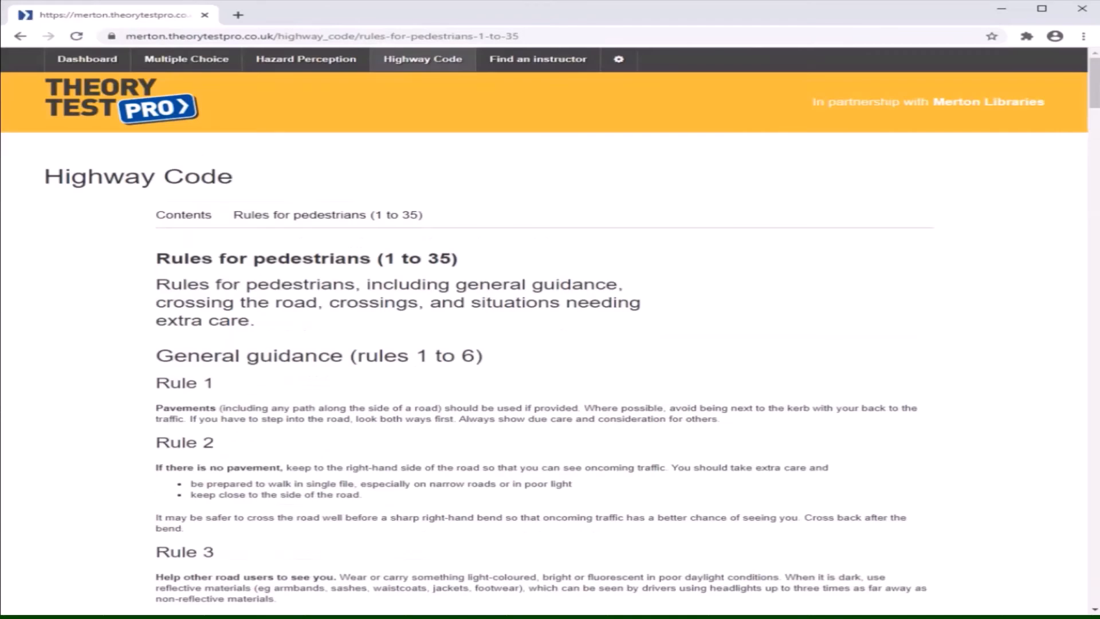
{"action": "scroll", "scroll_direction": "down", "scroll_amount": 3}
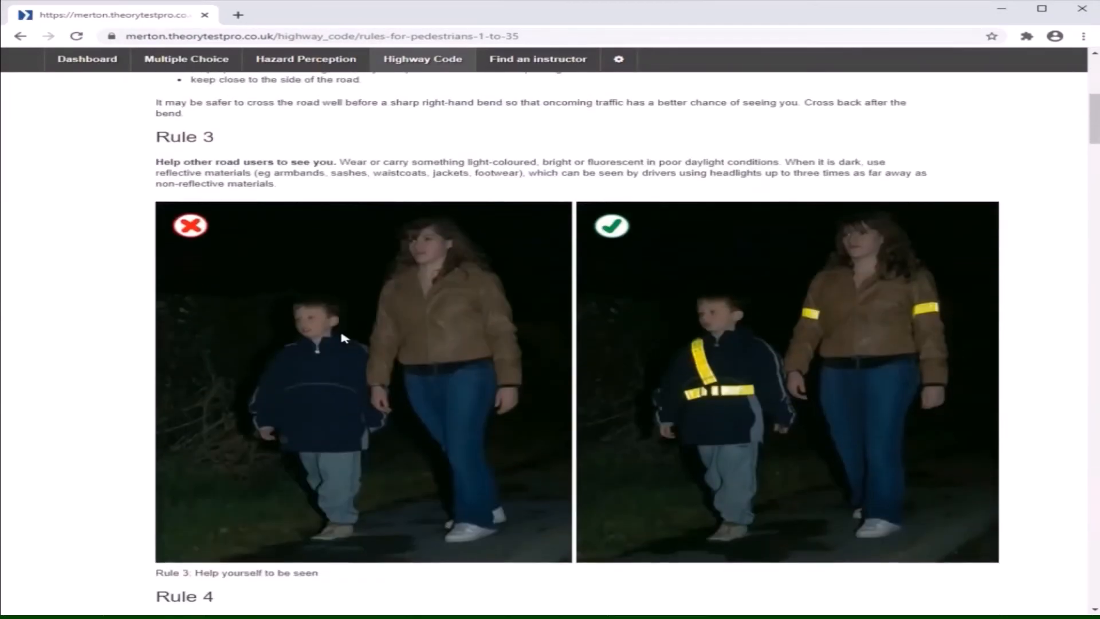
{"action": "scroll", "scroll_direction": "down", "scroll_amount": 3}
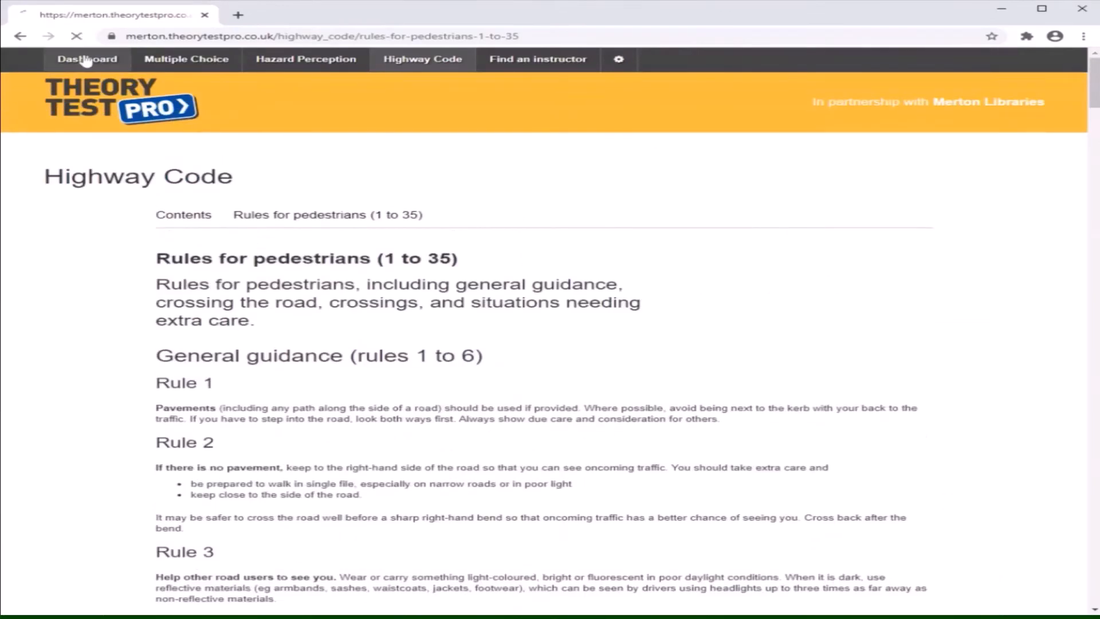
{"action": "left_click", "coordinate": [86, 58]}
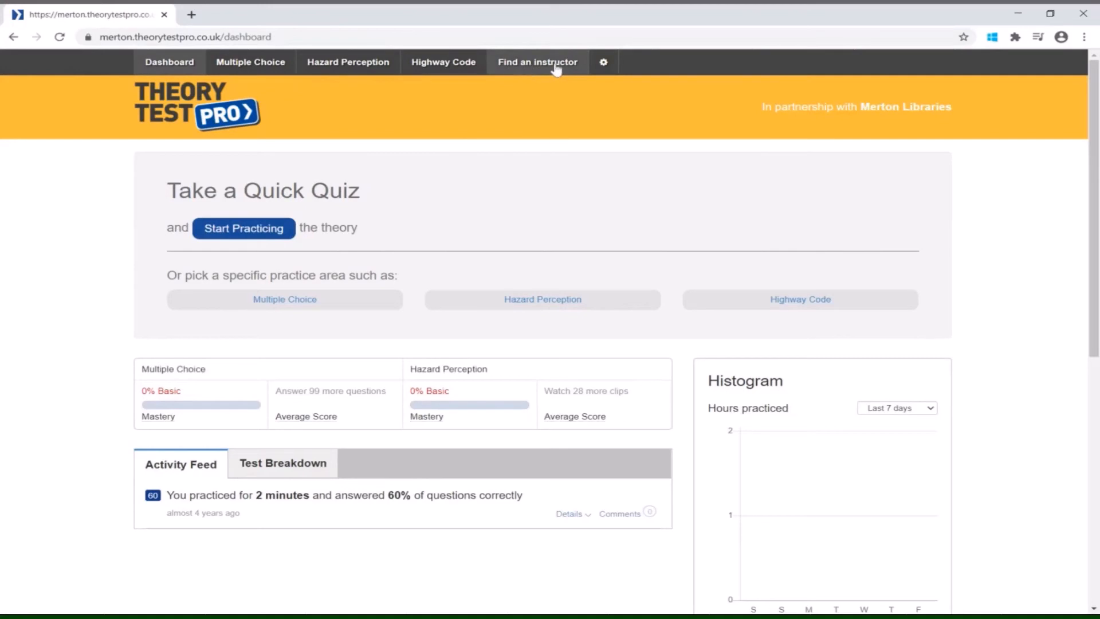
Show the Find an instructor directory listing instructors near SW19 2HR.
{"action": "left_click", "coordinate": [537, 62]}
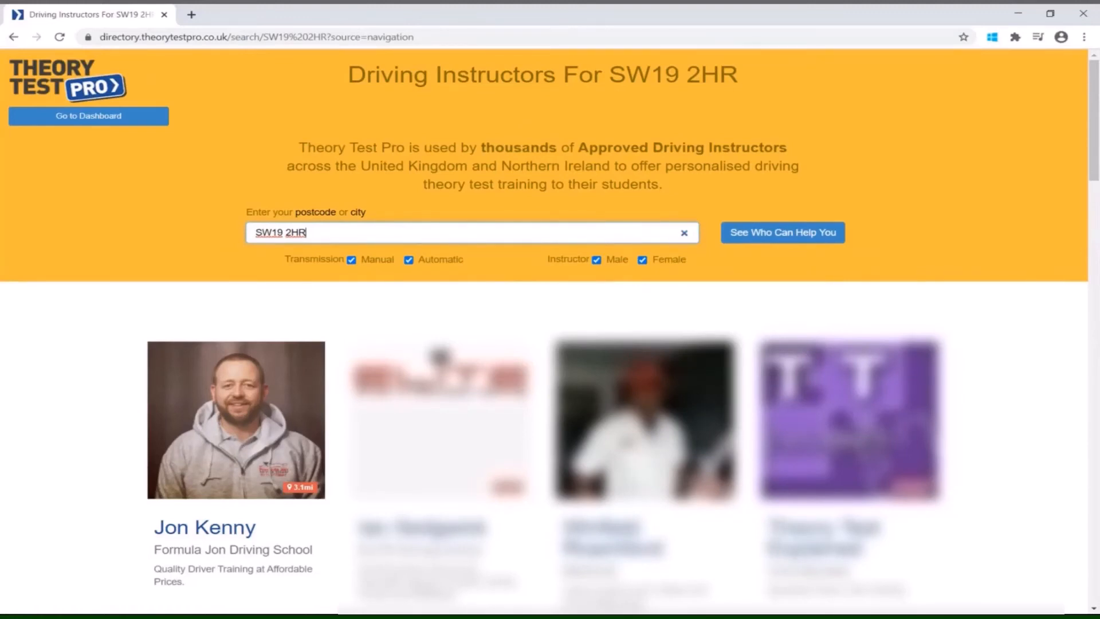
{"action": "mouse_move", "coordinate": [691, 262]}
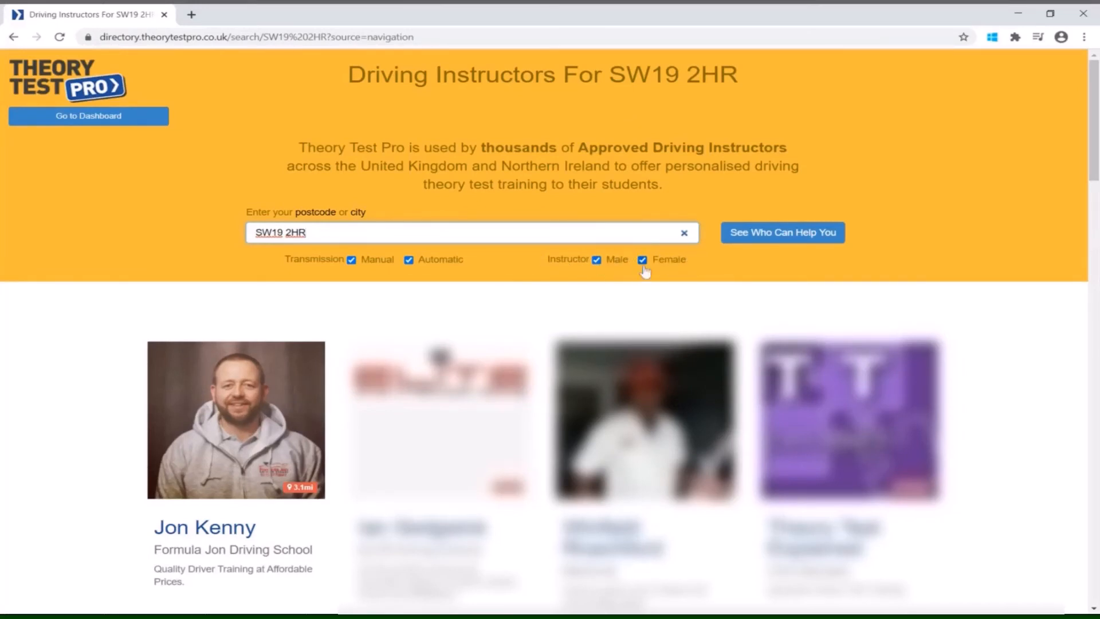
{"action": "mouse_move", "coordinate": [459, 270]}
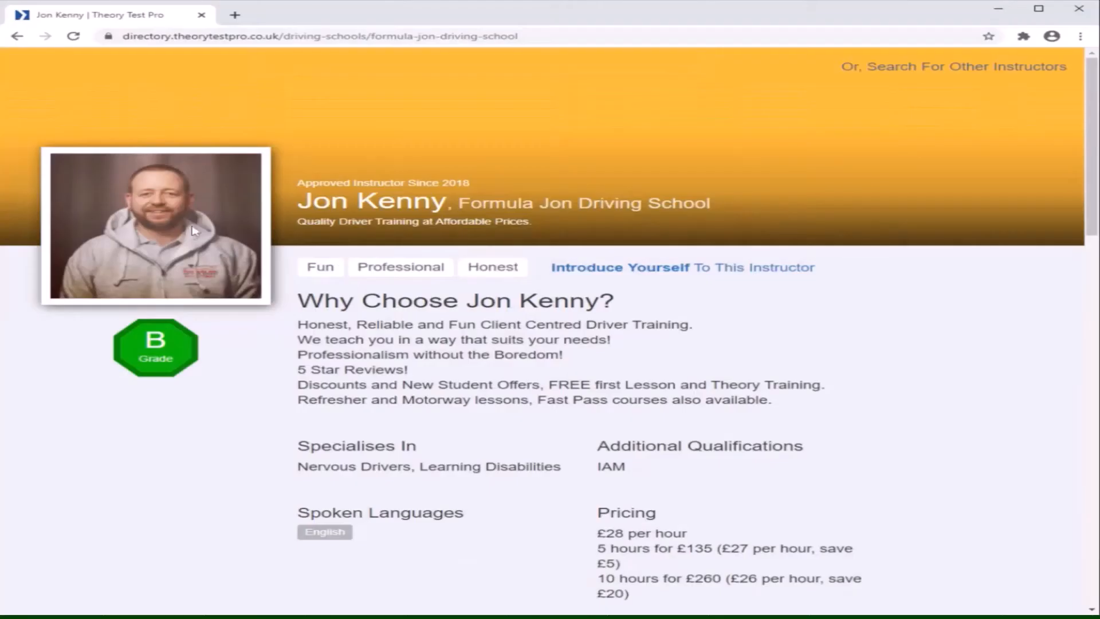
Try Introduce Yourself on the instructor's profile and back out of the instructor-change warning.
{"action": "scroll", "scroll_direction": "down", "scroll_amount": 3}
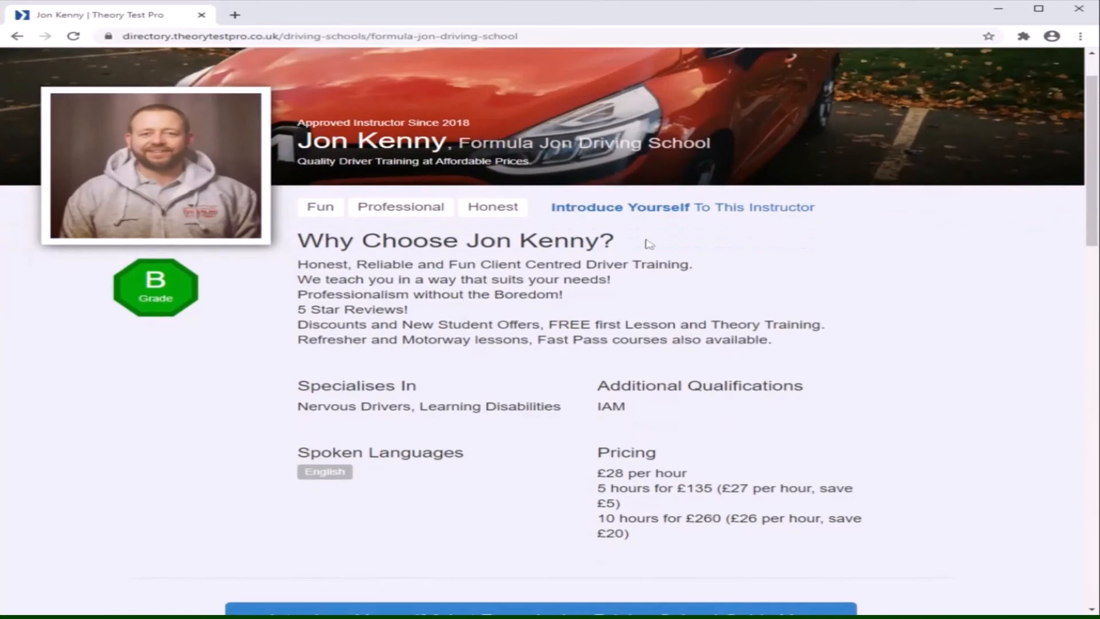
{"action": "left_click", "coordinate": [620, 207]}
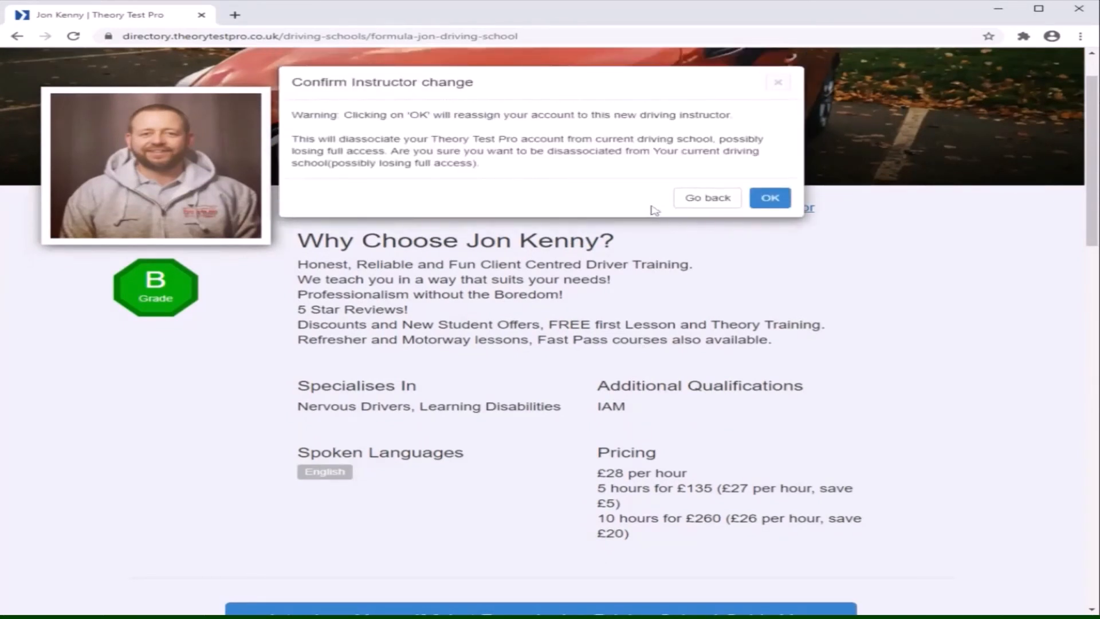
{"action": "mouse_move", "coordinate": [599, 180]}
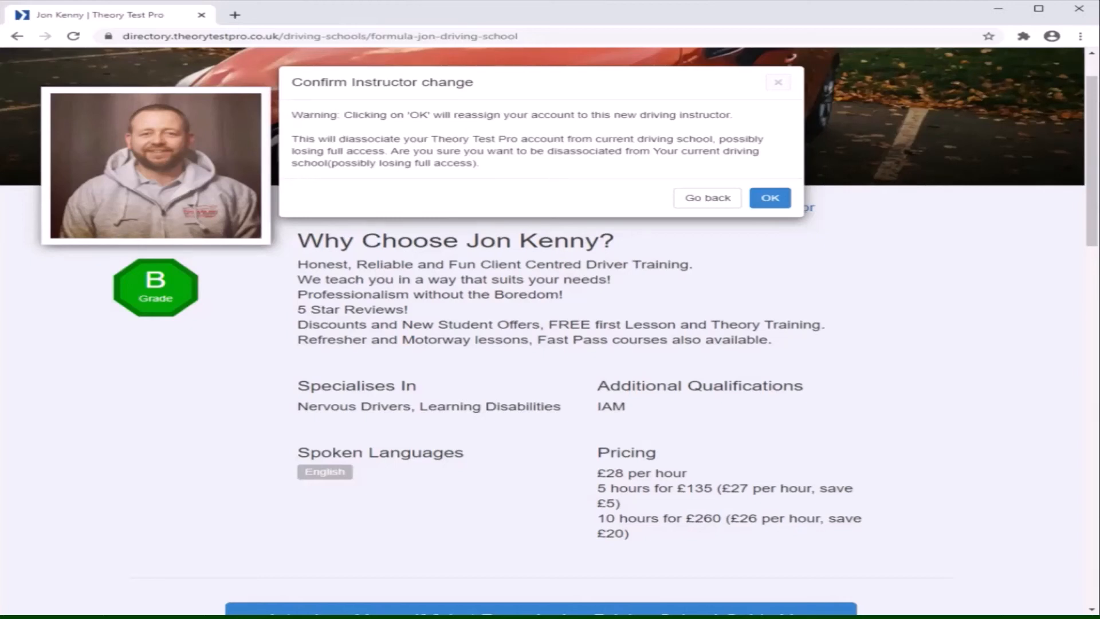
{"action": "left_click_drag", "start_coordinate": [293, 114], "coordinate": [477, 163]}
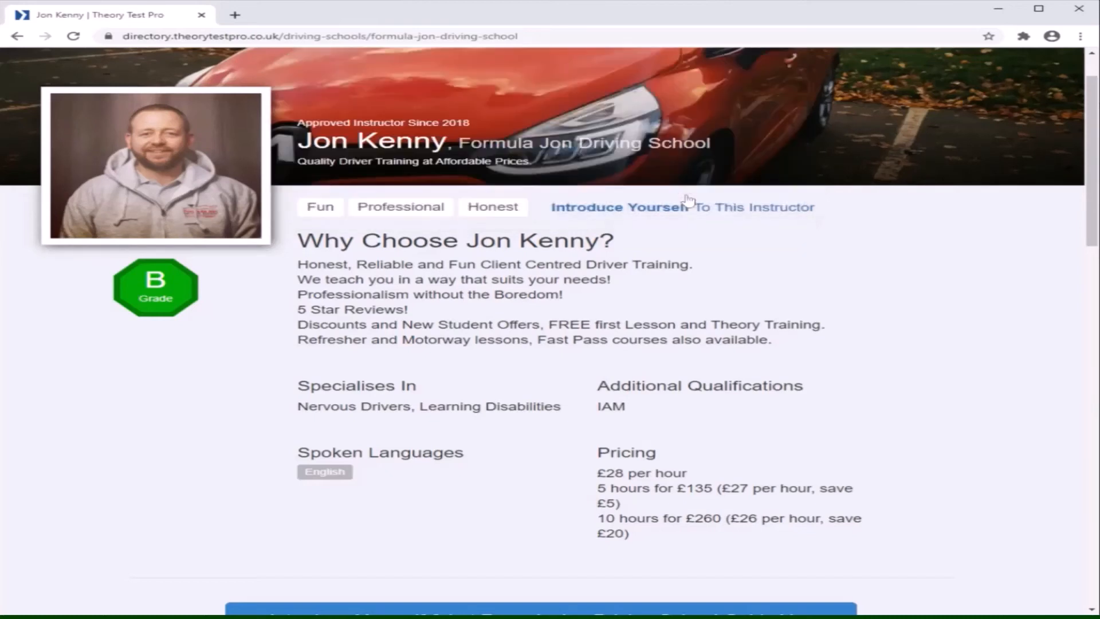
Go back to searching for other instructors, then return to the dashboard.
{"action": "scroll", "scroll_direction": "down", "scroll_amount": 3}
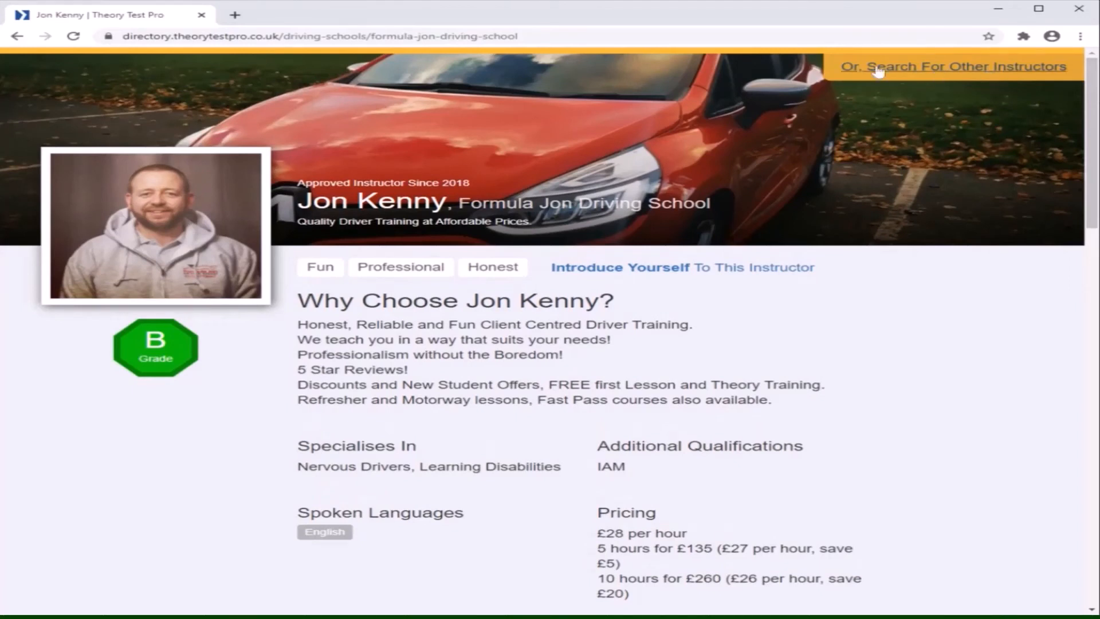
{"action": "left_click", "coordinate": [952, 66]}
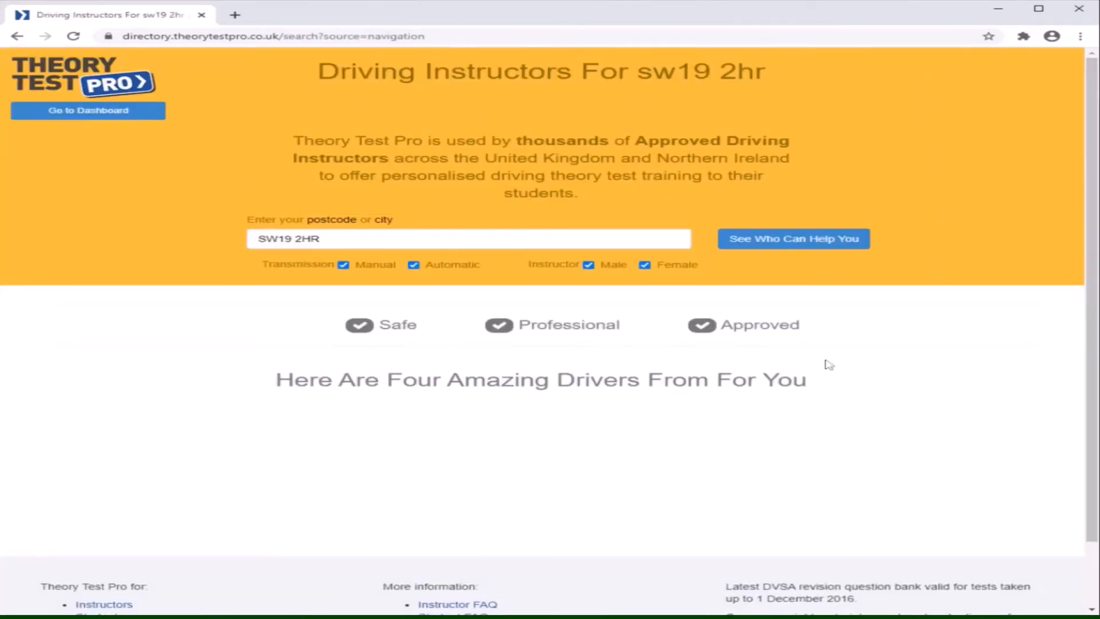
{"action": "mouse_move", "coordinate": [280, 156]}
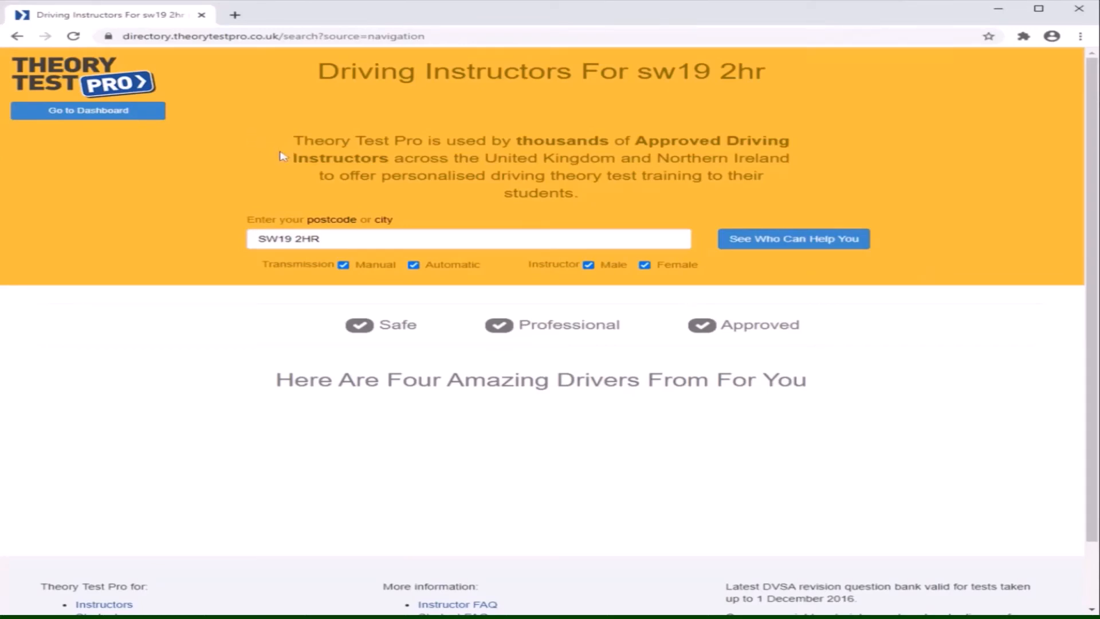
{"action": "left_click", "coordinate": [87, 110]}
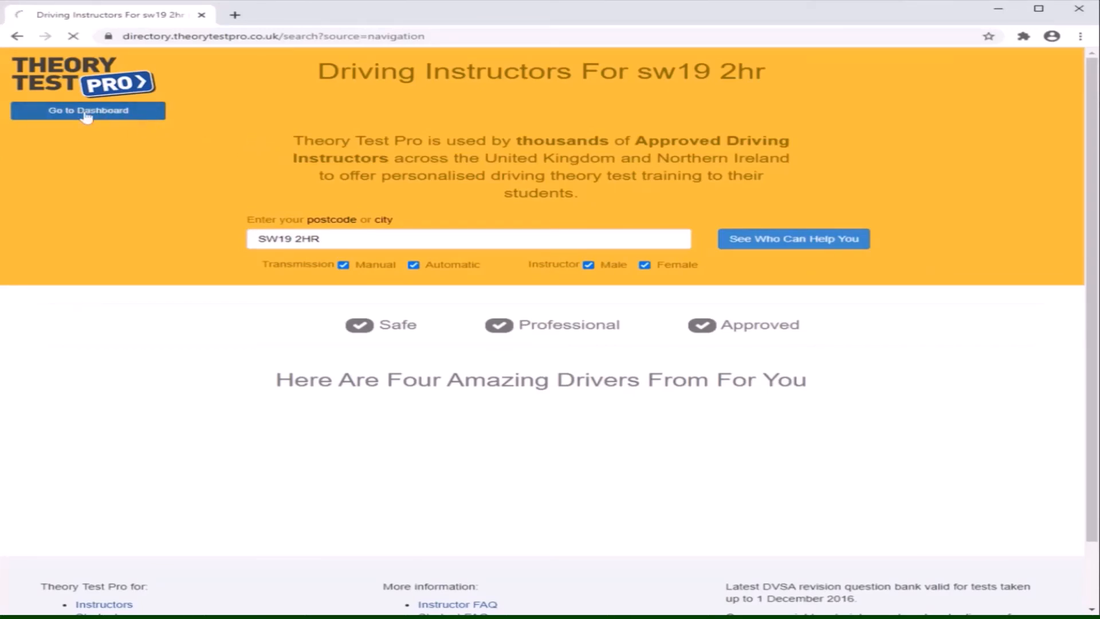
{"action": "left_click", "coordinate": [87, 110]}
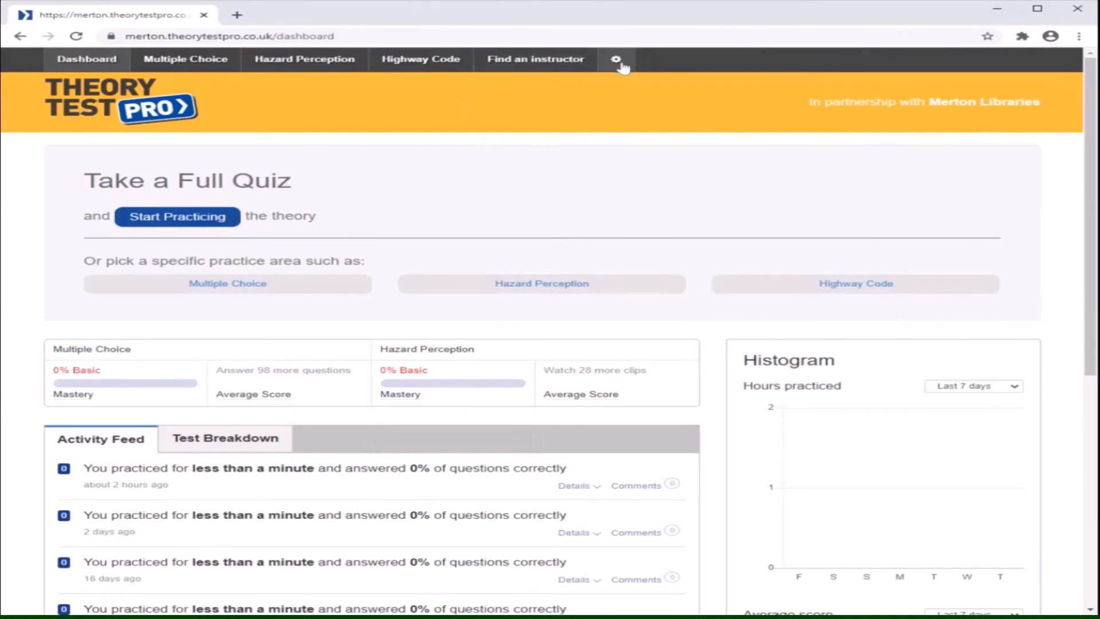
View the Account settings page with profile fields and test type Car, then return to the dashboard.
{"action": "left_click", "coordinate": [616, 59]}
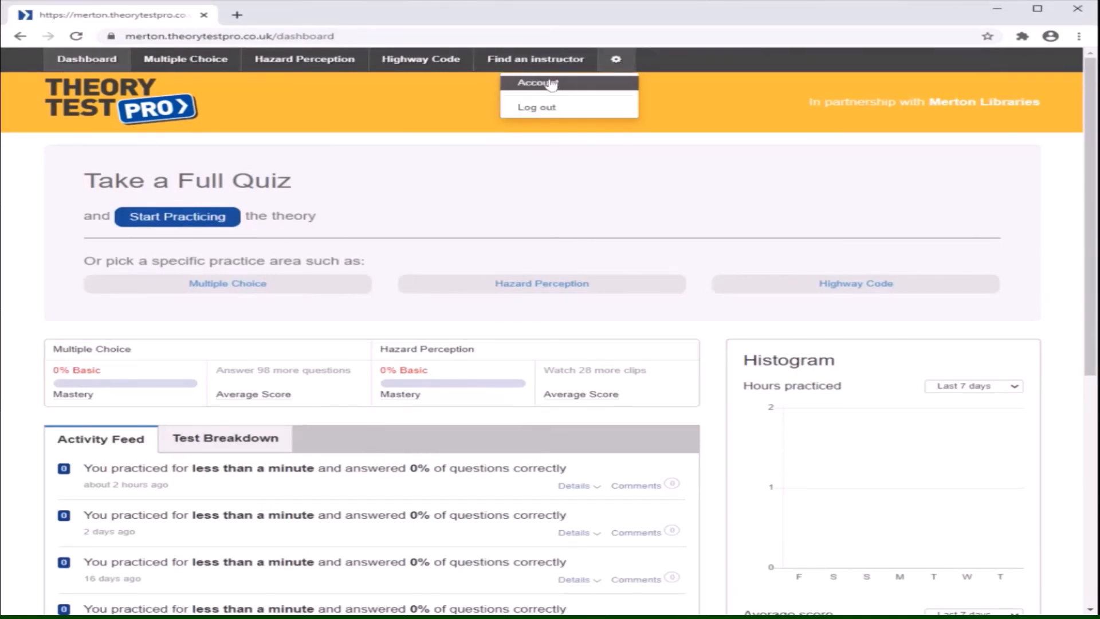
{"action": "left_click", "coordinate": [536, 83]}
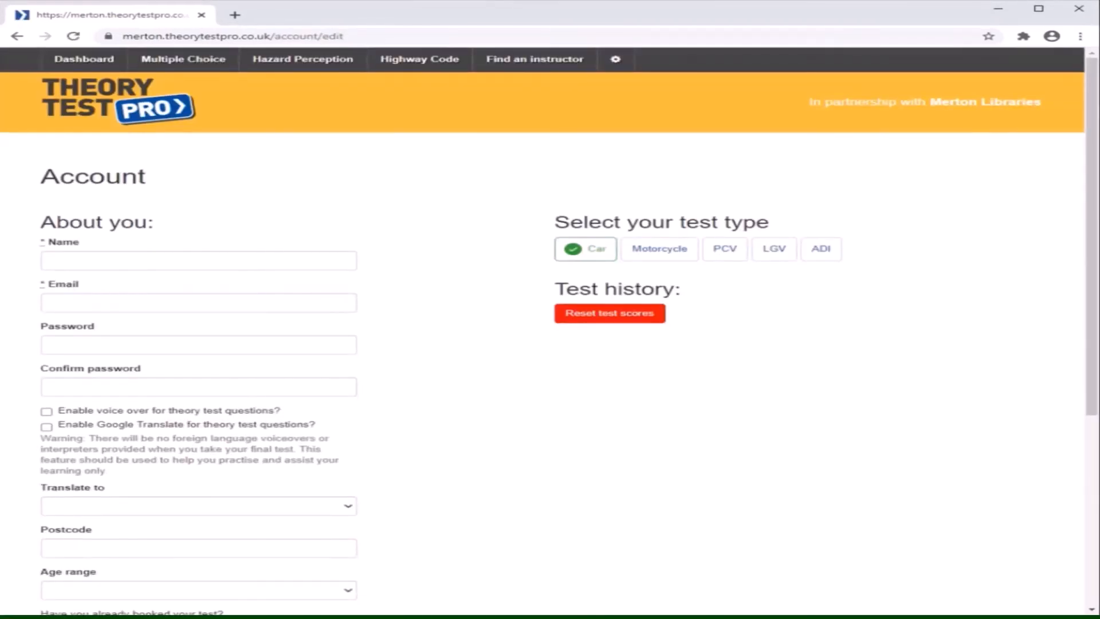
{"action": "mouse_move", "coordinate": [345, 423]}
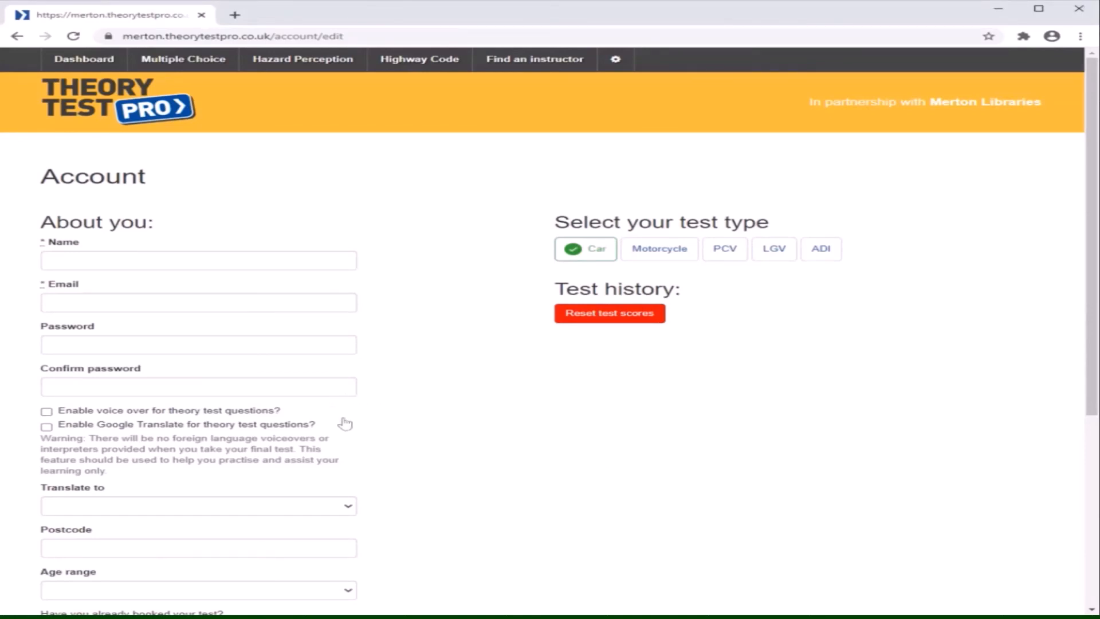
{"action": "scroll", "scroll_direction": "down", "scroll_amount": 3}
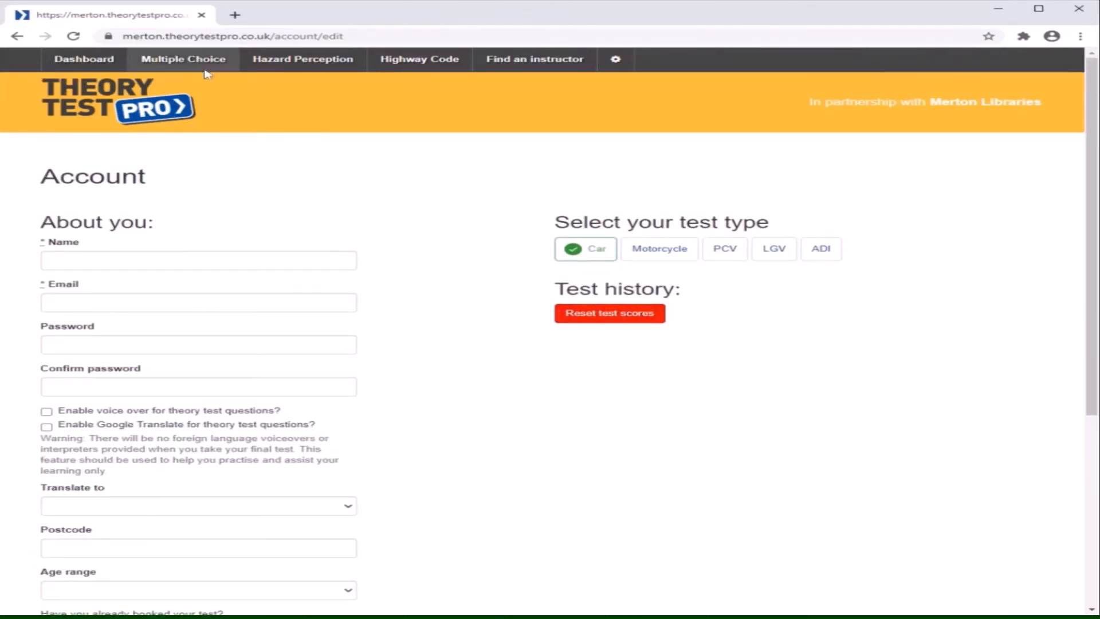
{"action": "left_click", "coordinate": [84, 59]}
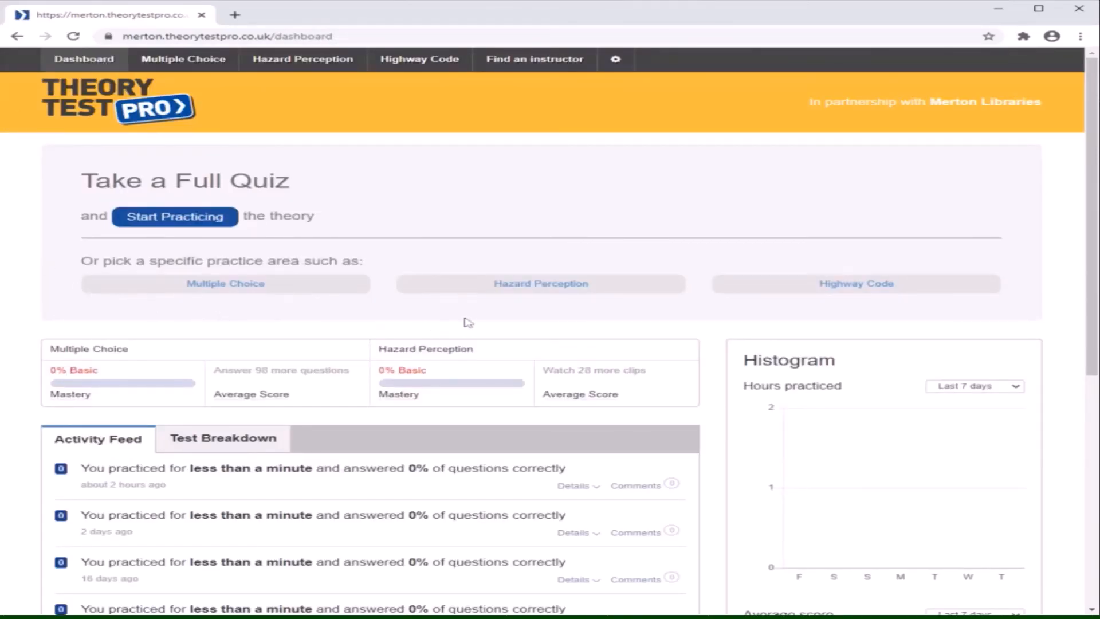
{"action": "mouse_move", "coordinate": [509, 320]}
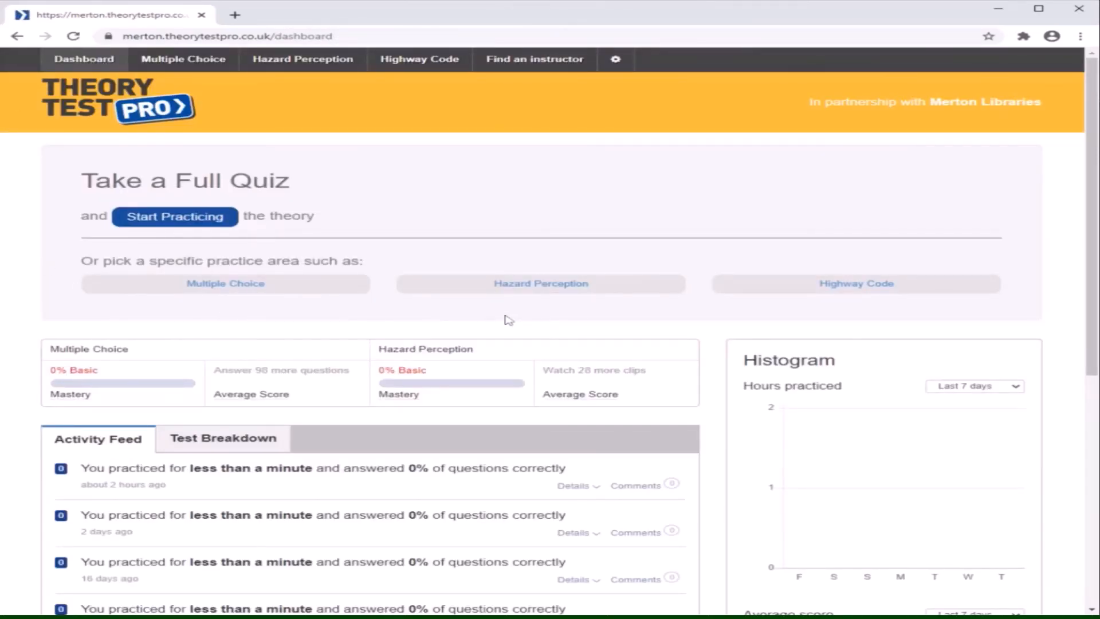